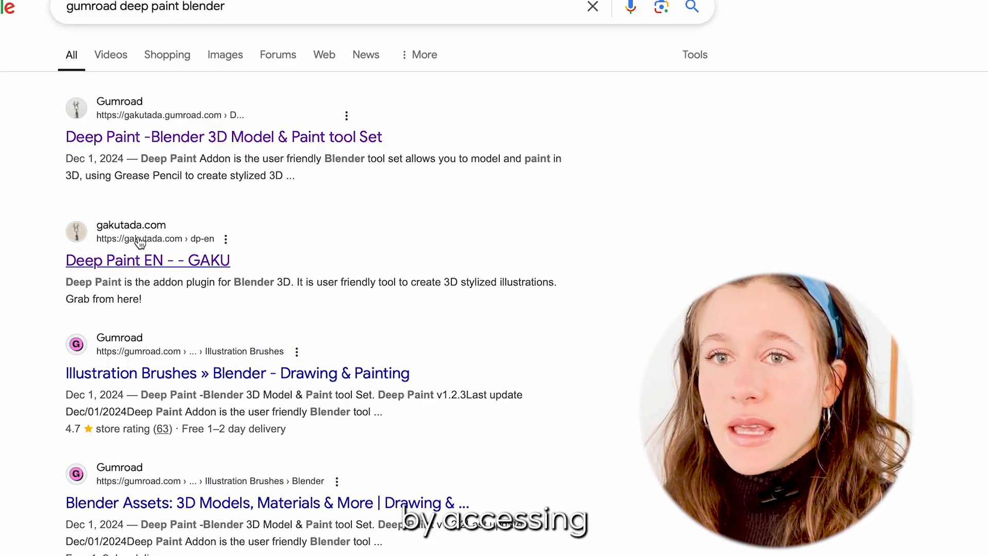
Browse the gakutada.com Deep Paint site and open the Gumroad Deep Paint product page.
left_click(148, 260)
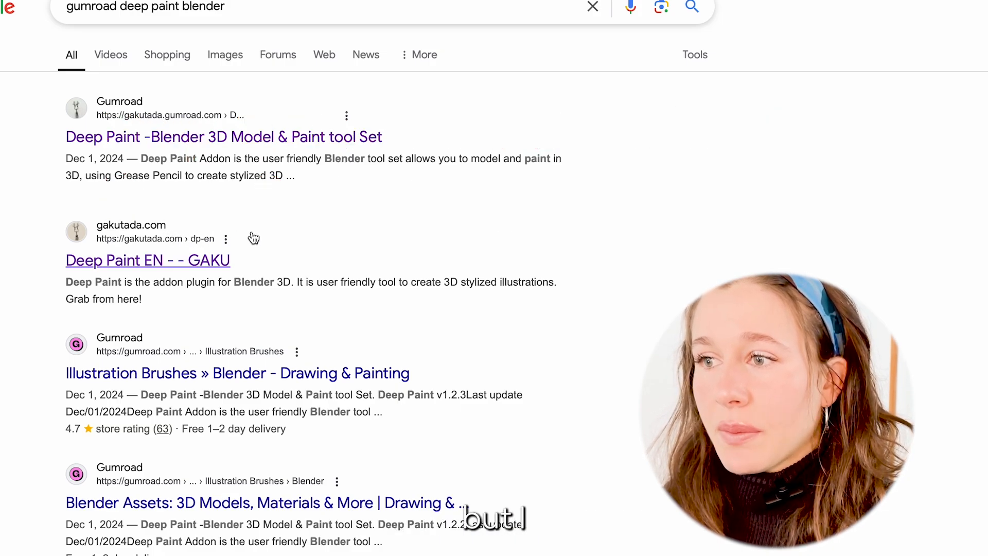
left_click(148, 261)
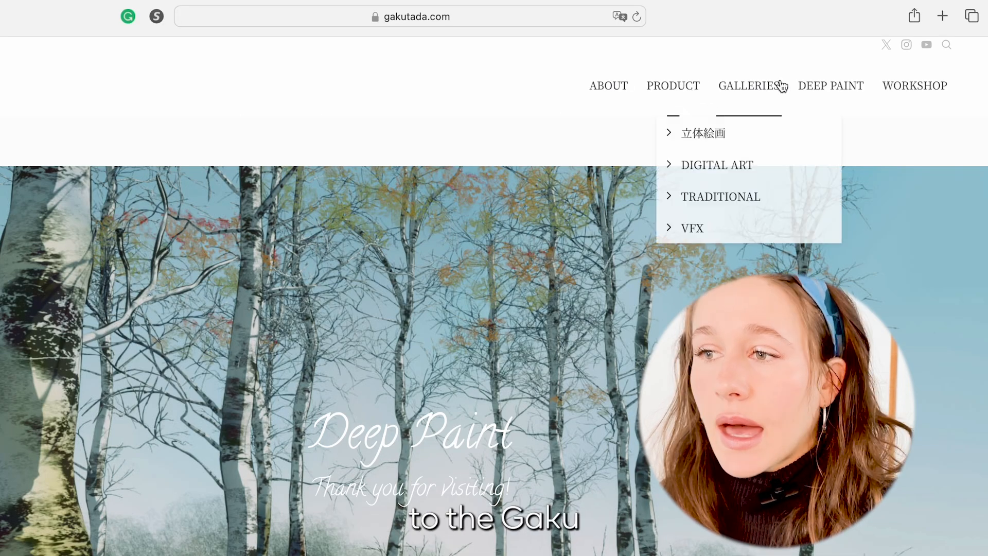
left_click(831, 86)
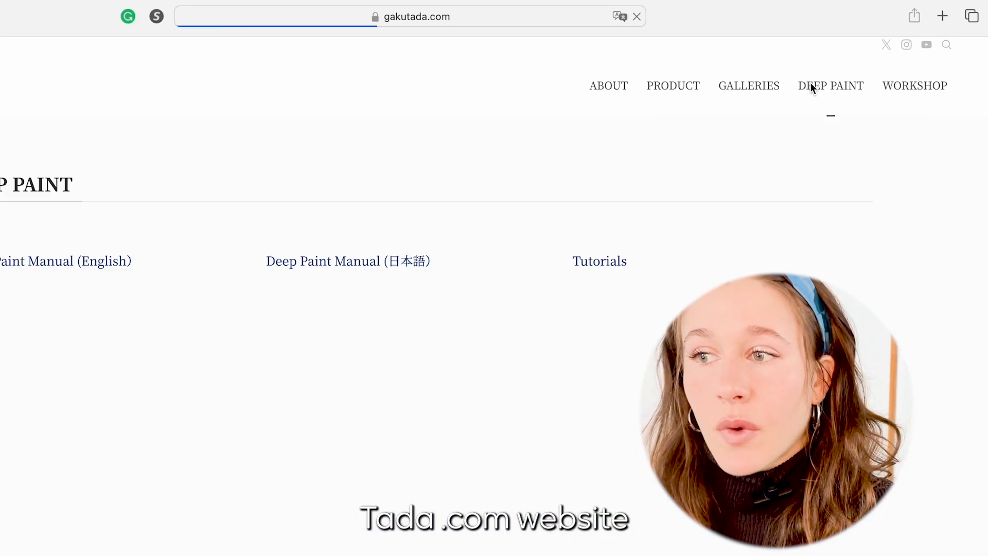
left_click(831, 85)
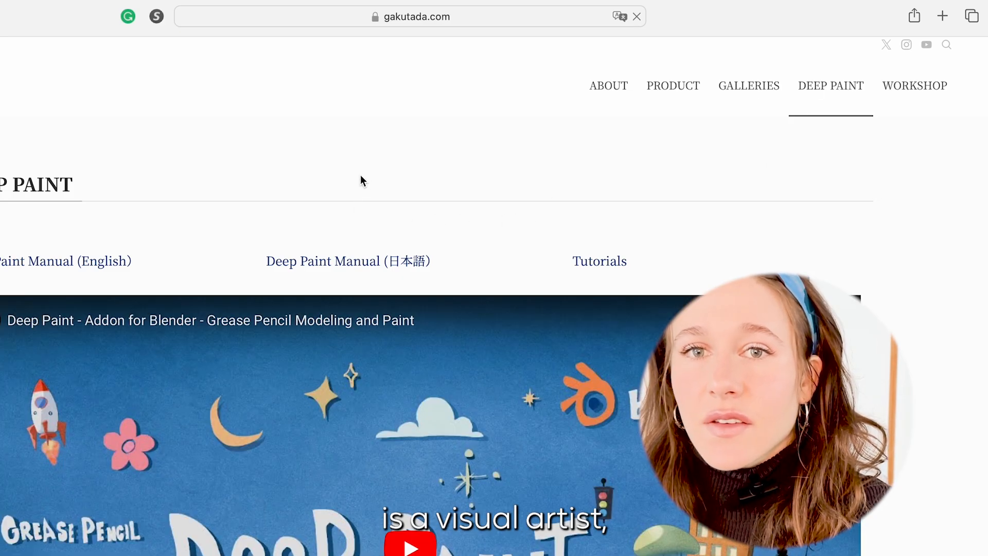
scroll("down", 3)
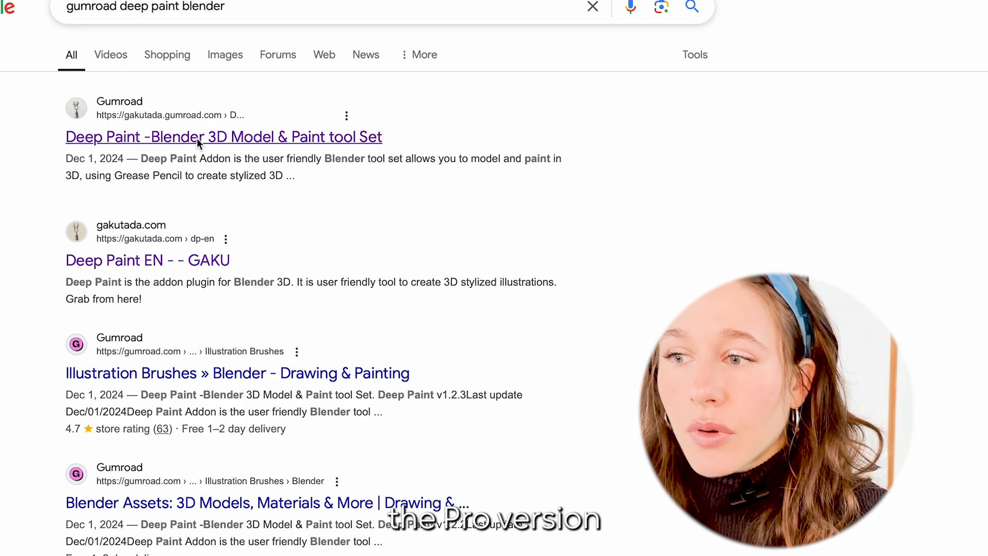
left_click(223, 137)
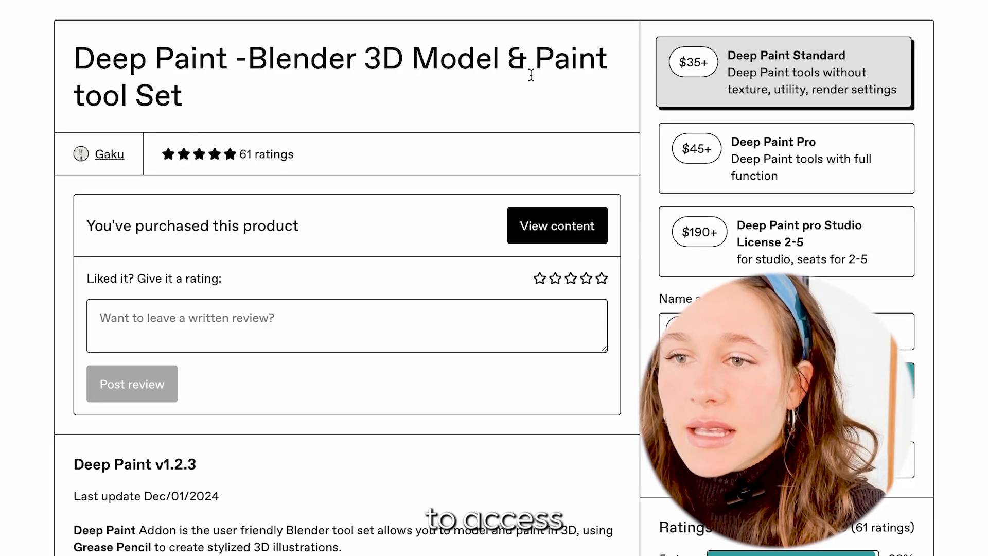
scroll("down", 3)
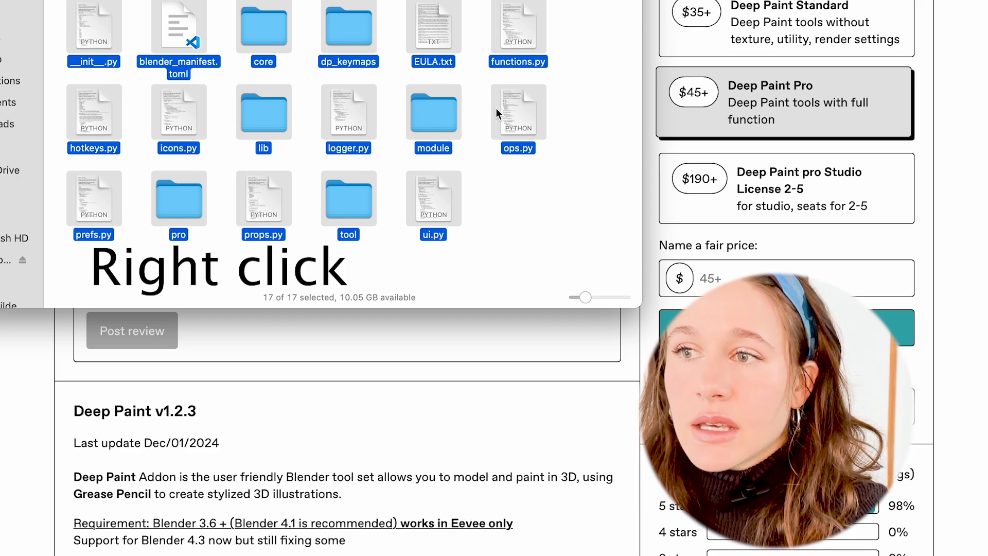
Compress the 17 selected Deep Paint add-on files into Archive.zip.
right_click(519, 112)
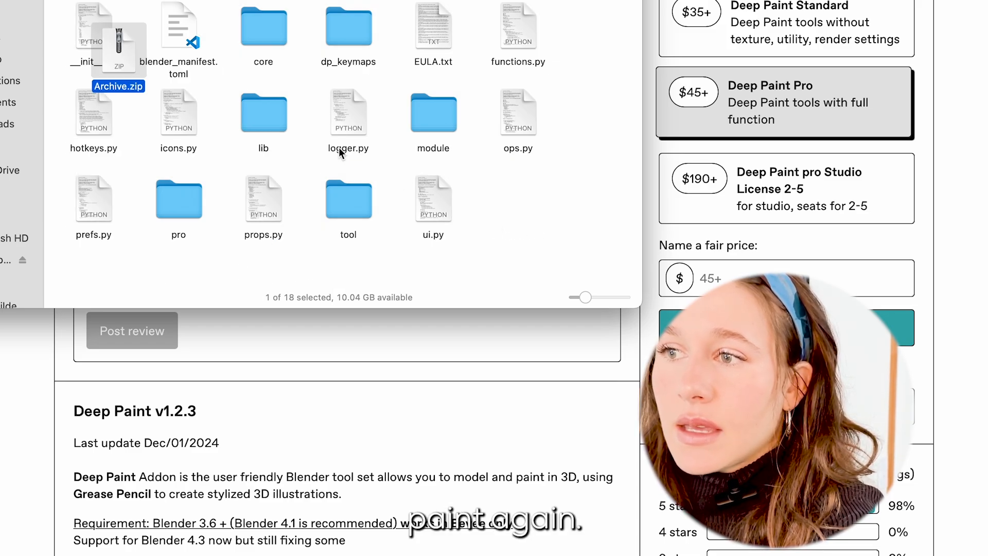
right_click(118, 37)
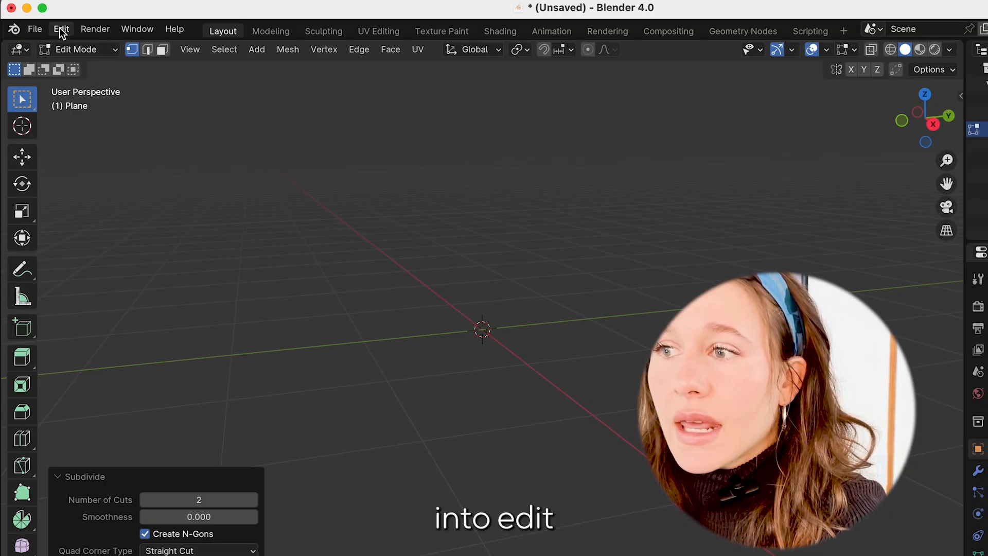
Install the zipped add-on from Preferences, search 'deep', and enable Pipeline: Deep Paint Pro.
left_click(62, 29)
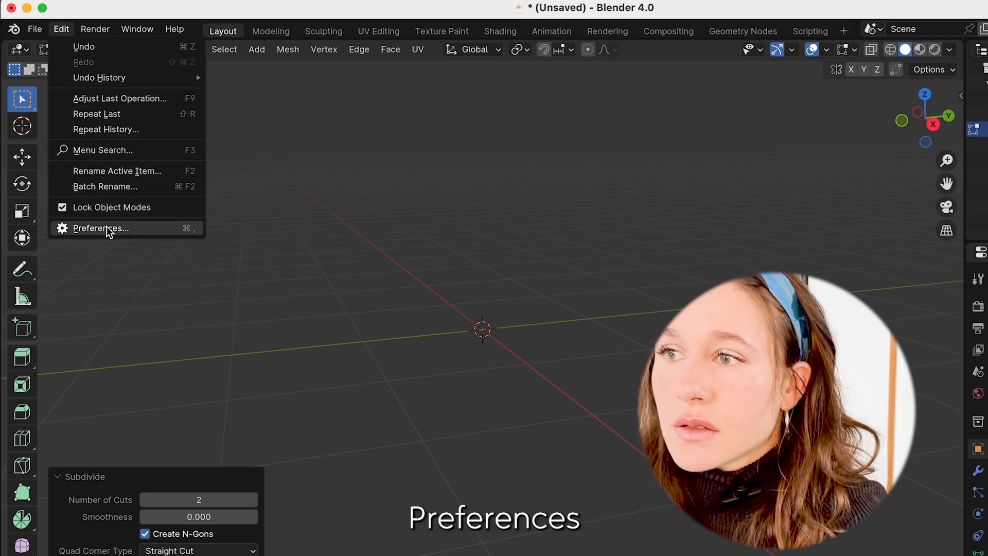
left_click(98, 228)
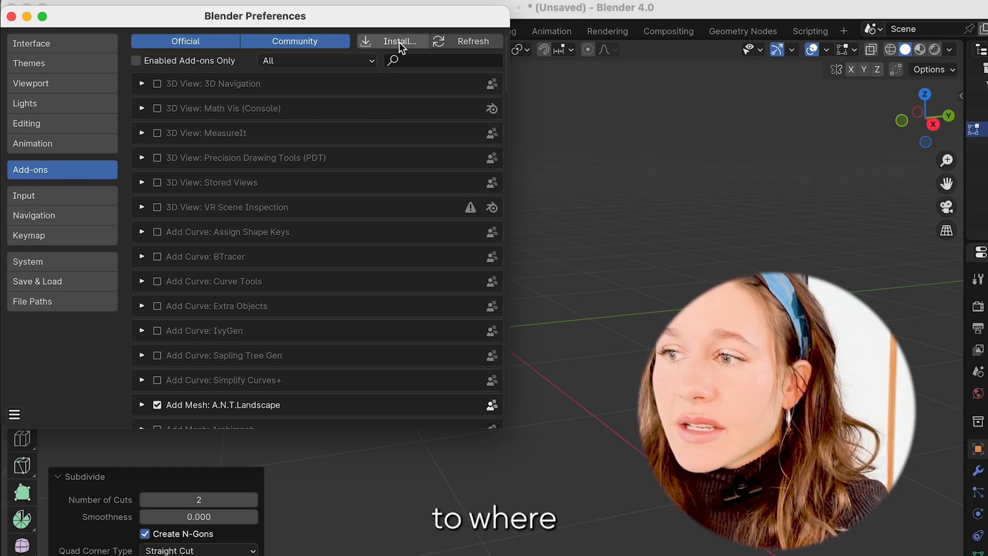
left_click(395, 41)
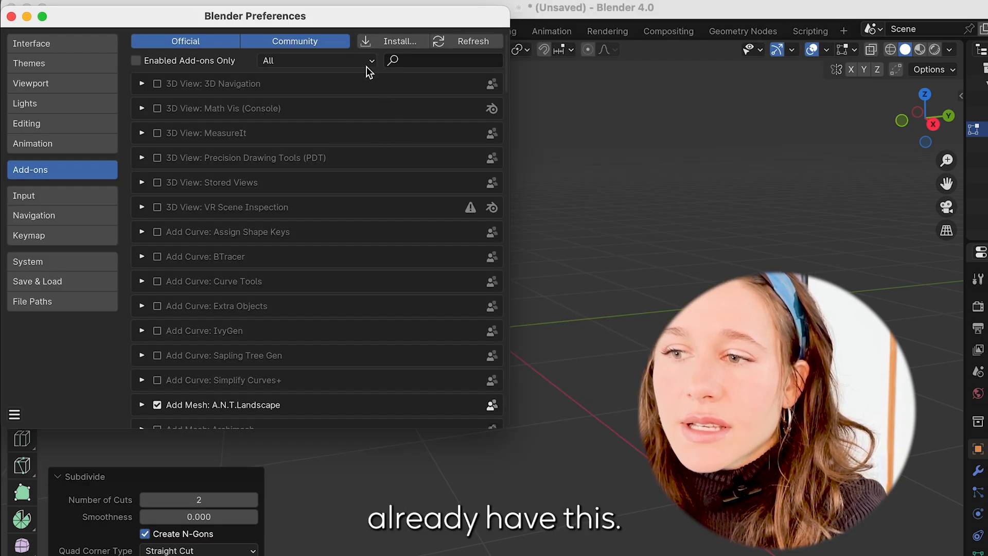
type("deep")
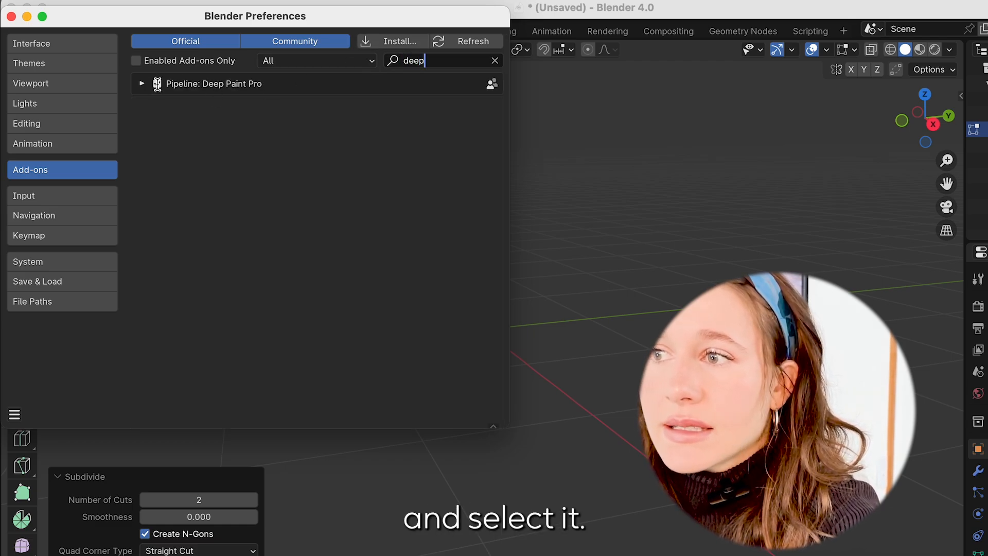
left_click(157, 84)
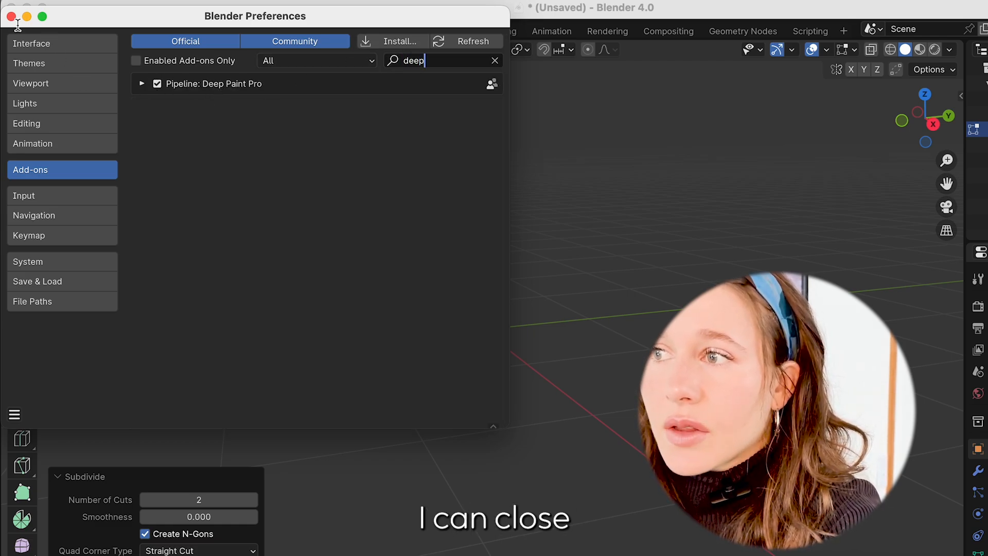
Close Preferences, bring up the DEEP sidebar tools, and switch the plane to Object Mode.
left_click(11, 16)
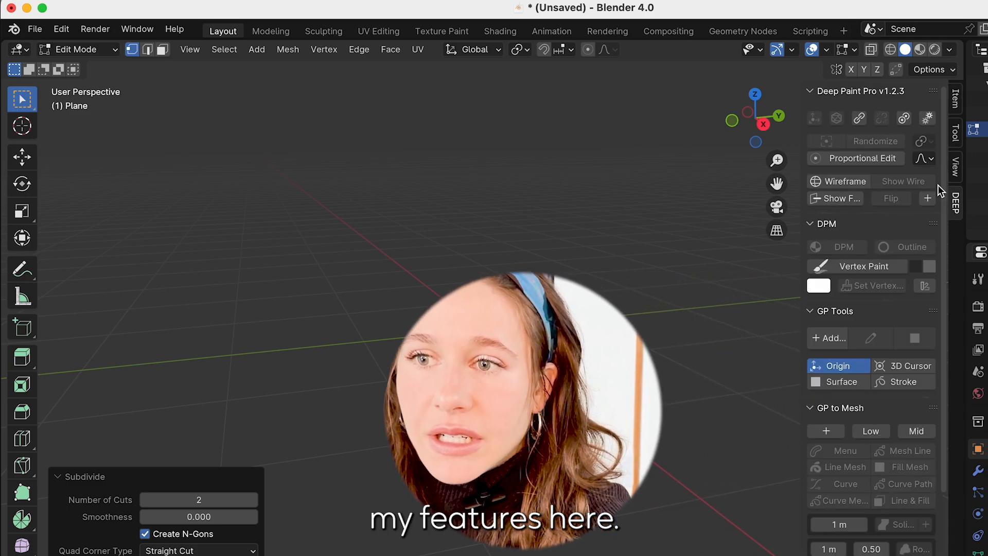
scroll("down", 3)
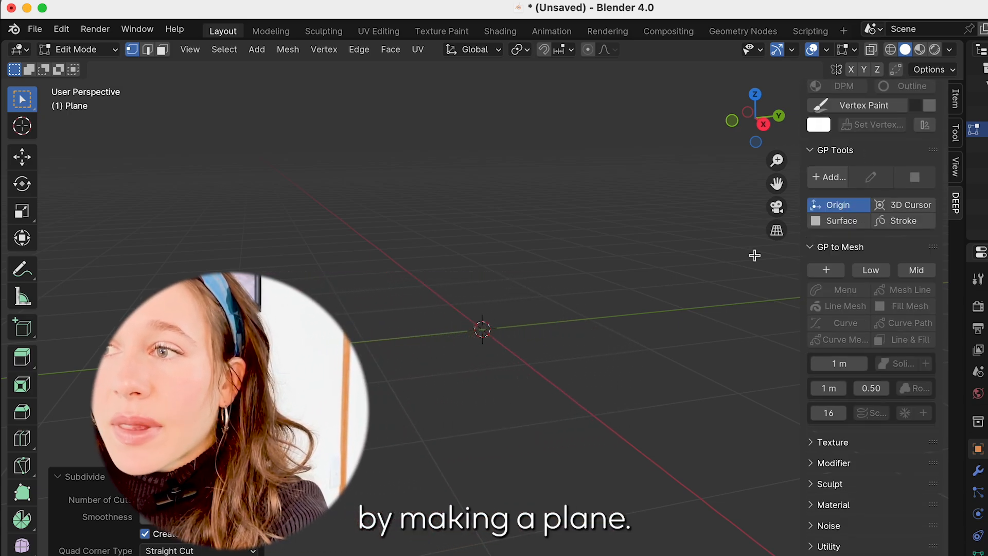
left_click(76, 50)
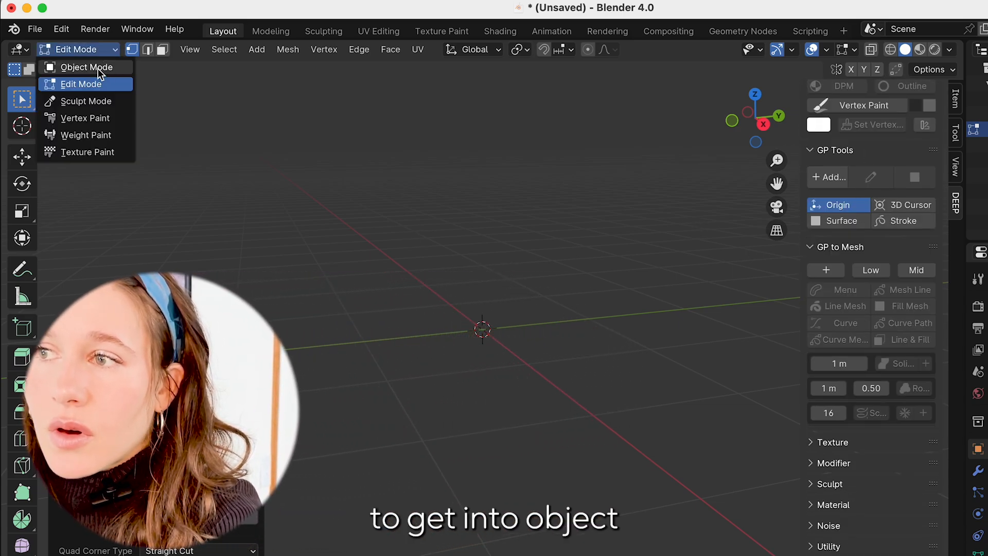
left_click(206, 49)
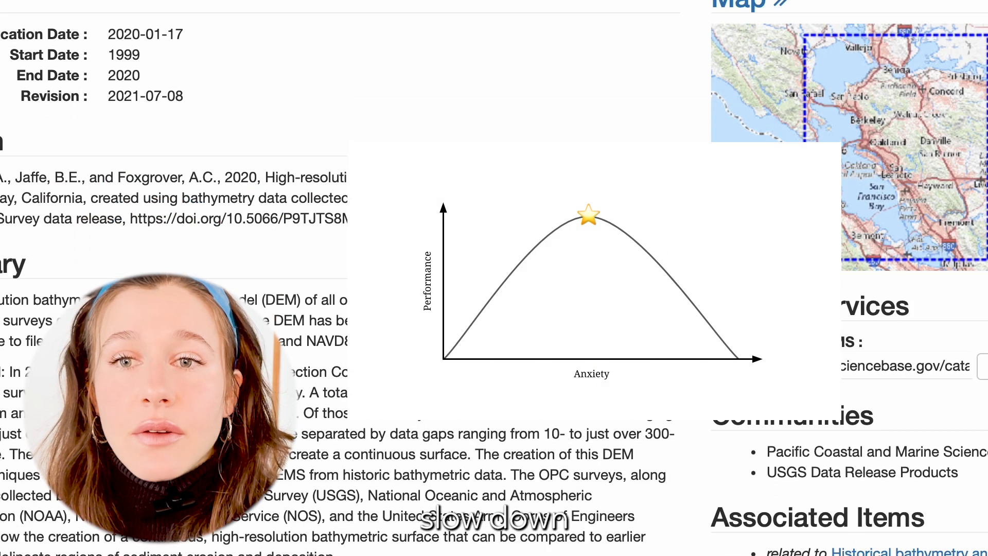
Scroll the San Francisco Bay DEM dataset page down to its Child Items list.
scroll("down", 3)
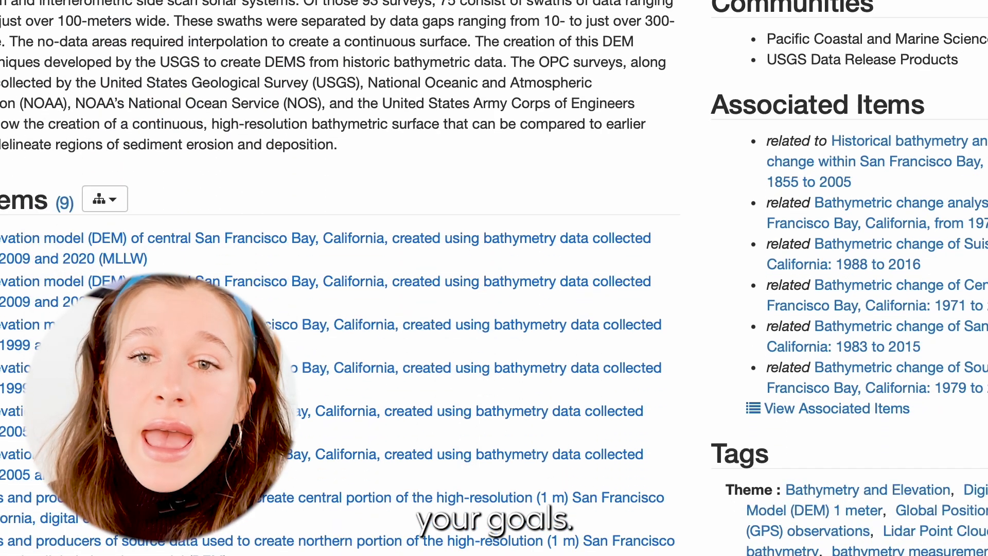
scroll("down", 3)
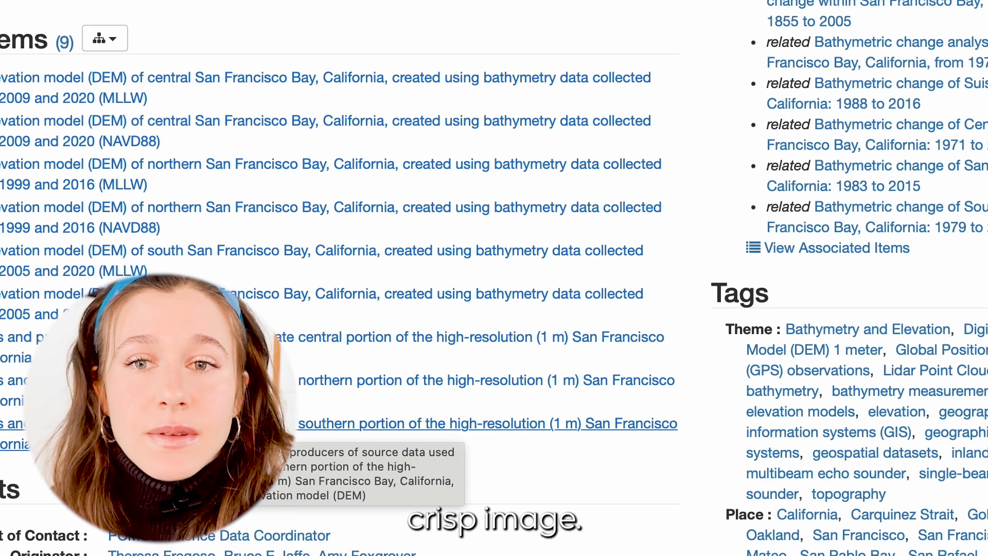
scroll("down", 3)
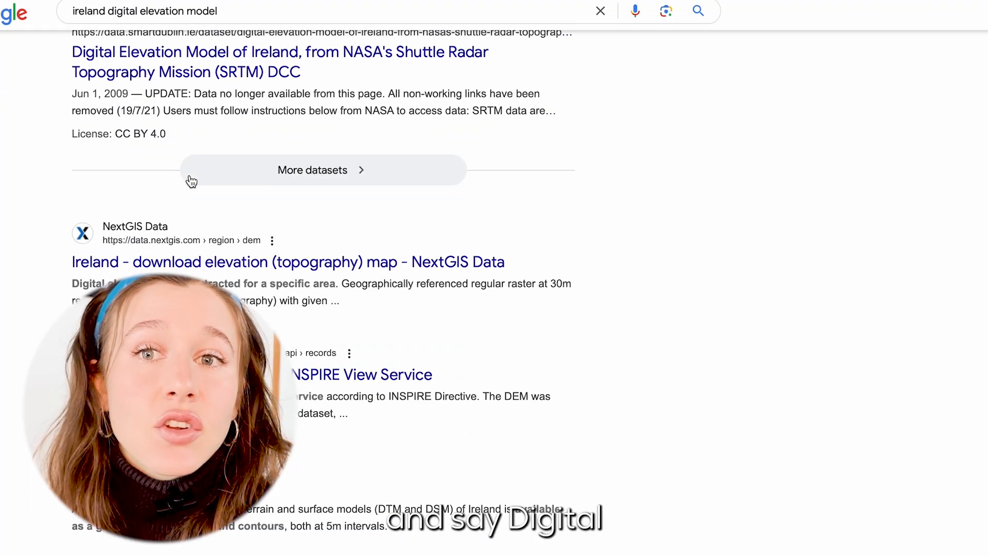
Scroll the Ireland DEM results and refine the search to 'ireland digital elevation model nasa'.
scroll("down", 3)
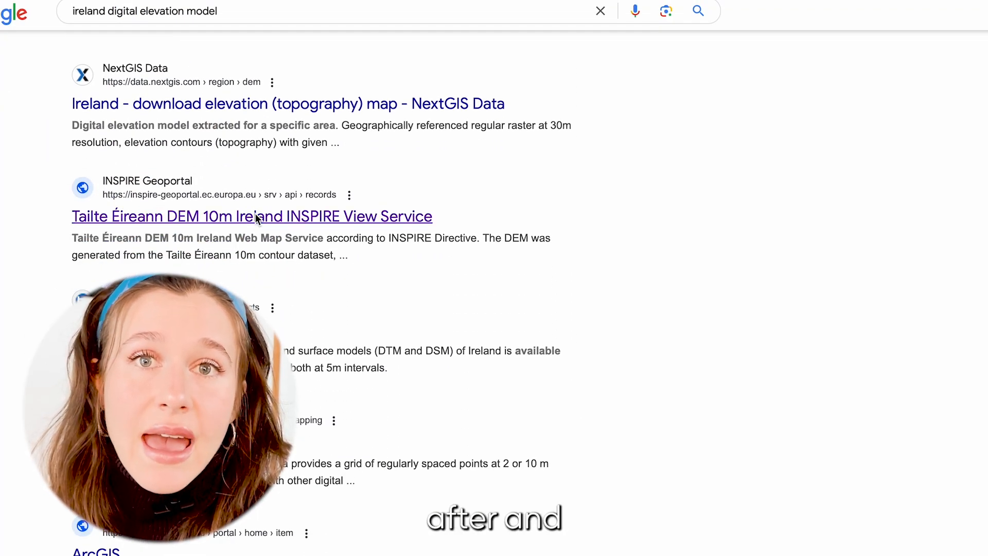
left_click(252, 217)
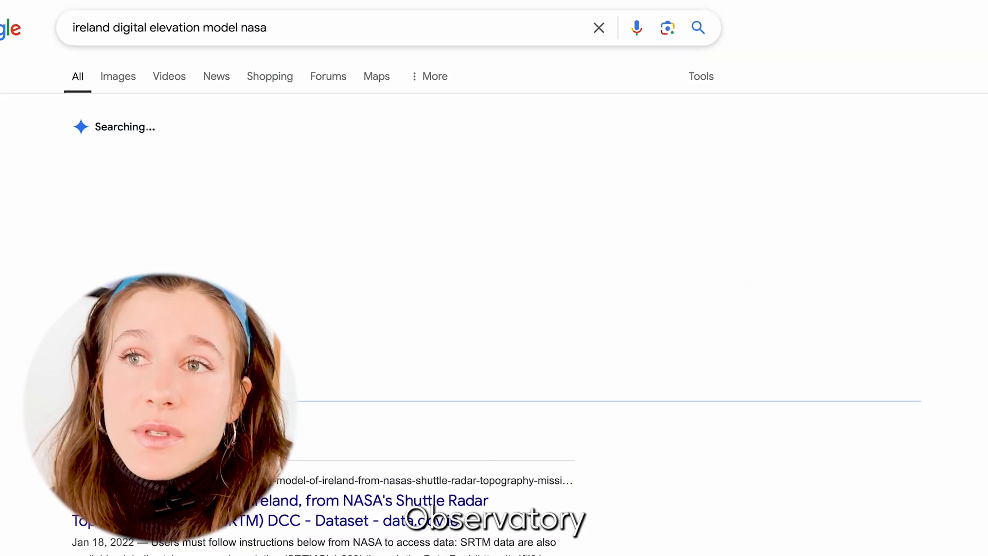
scroll("down", 3)
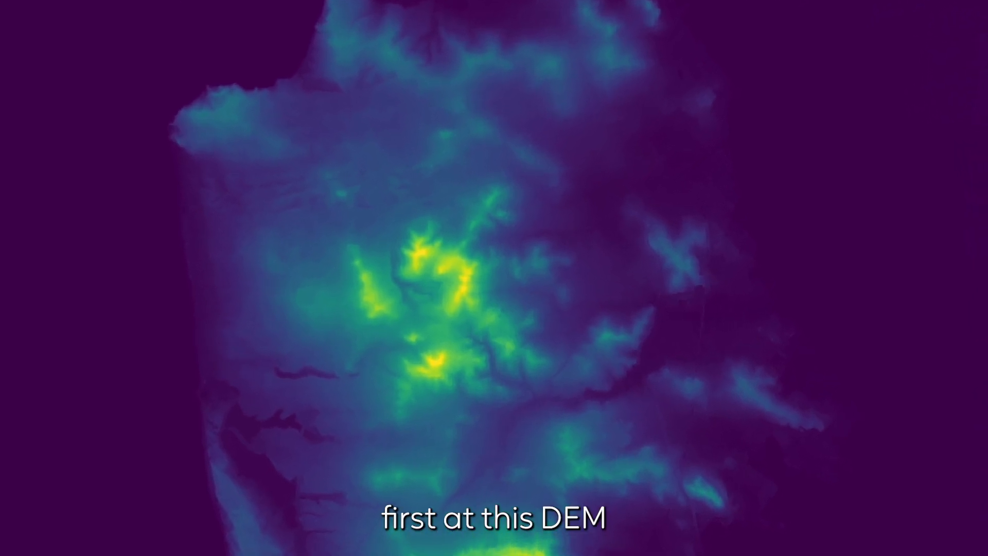
Show out.tif's General Info inspector to read its 2888 × 1839 pixel size.
left_click(253, 6)
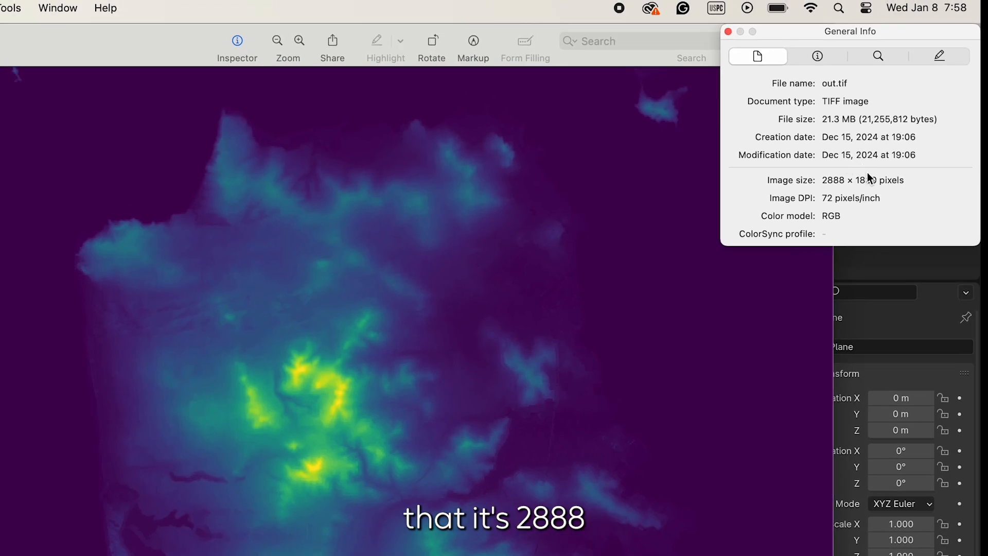
mouse_move(856, 179)
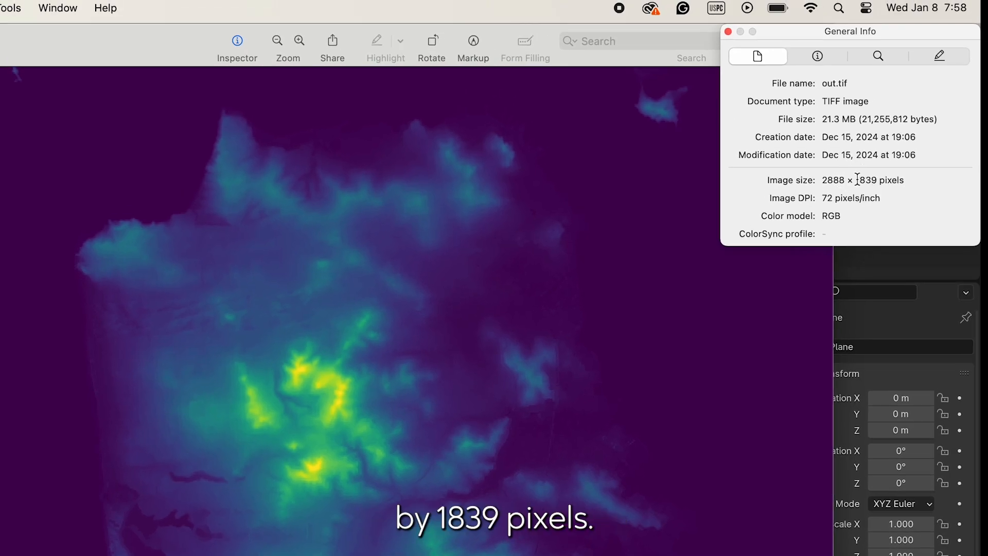
mouse_move(871, 180)
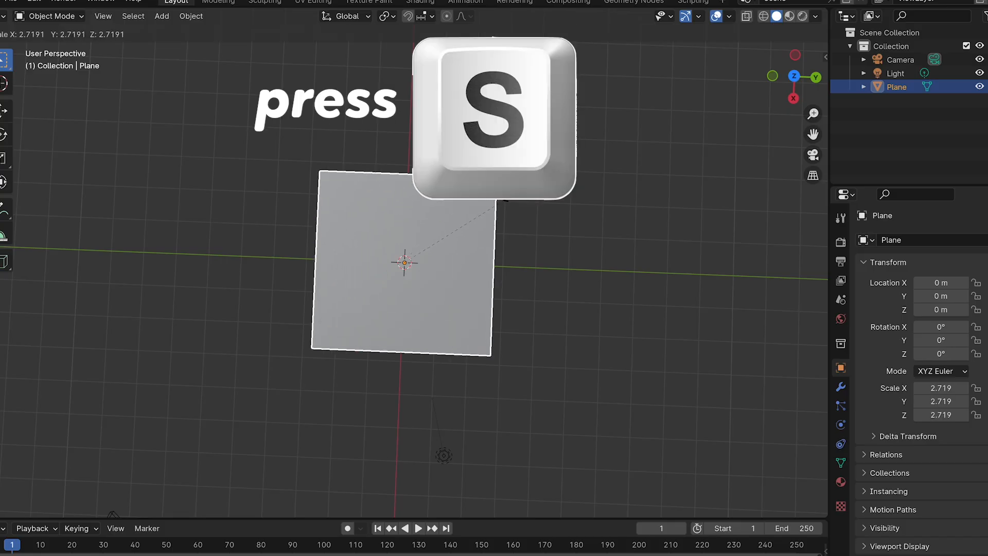
Scale the plane to X 1.839 and Y 2.888 to match the DEM proportions.
key("s")
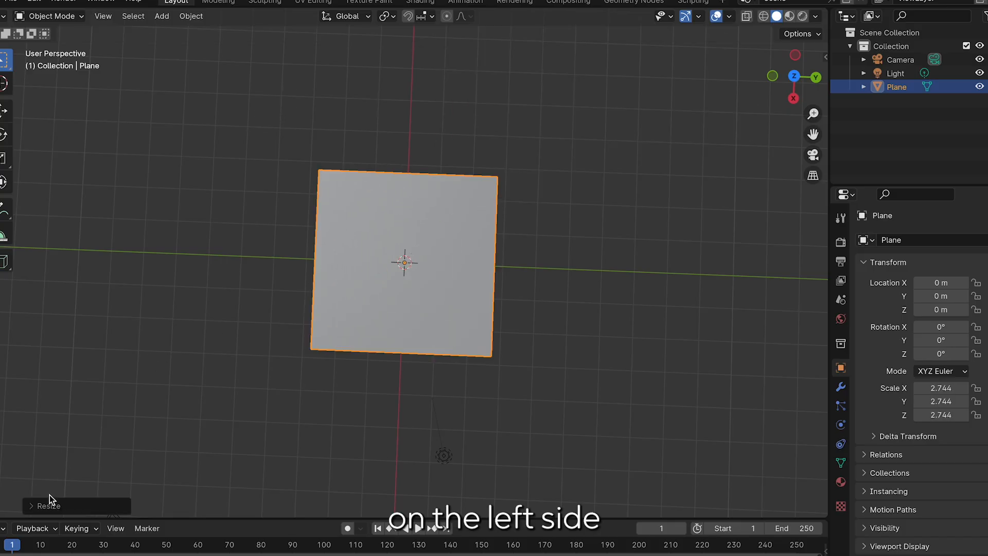
left_click(44, 506)
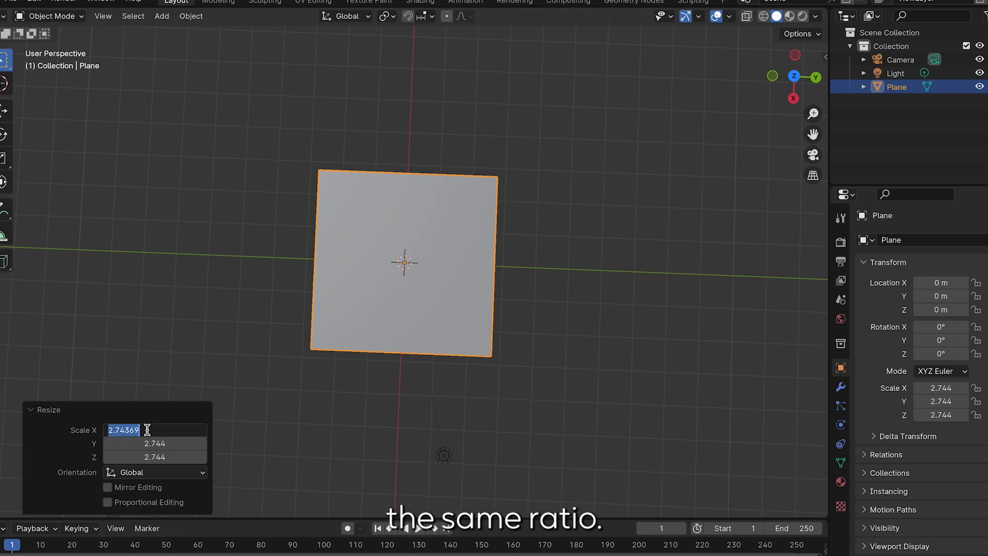
type("1")
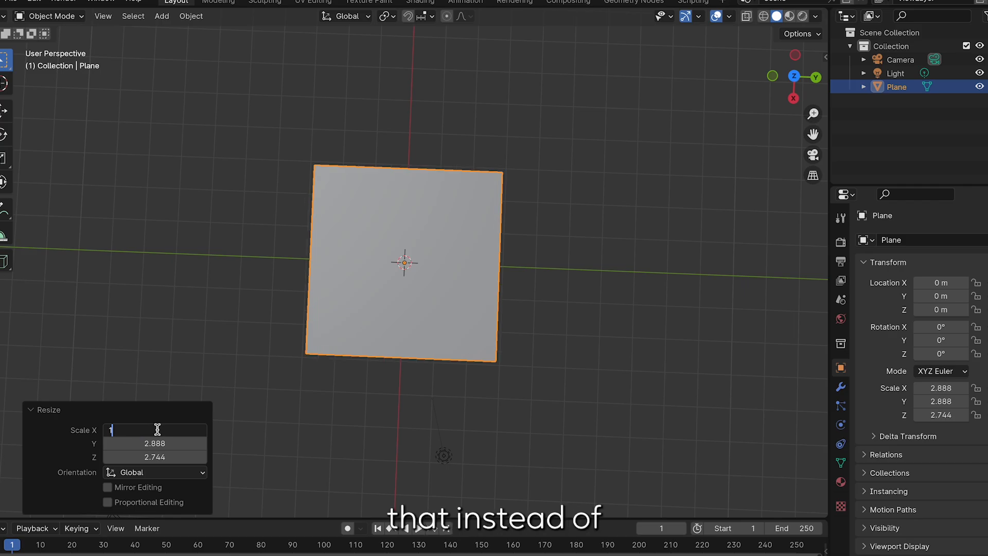
type(".8")
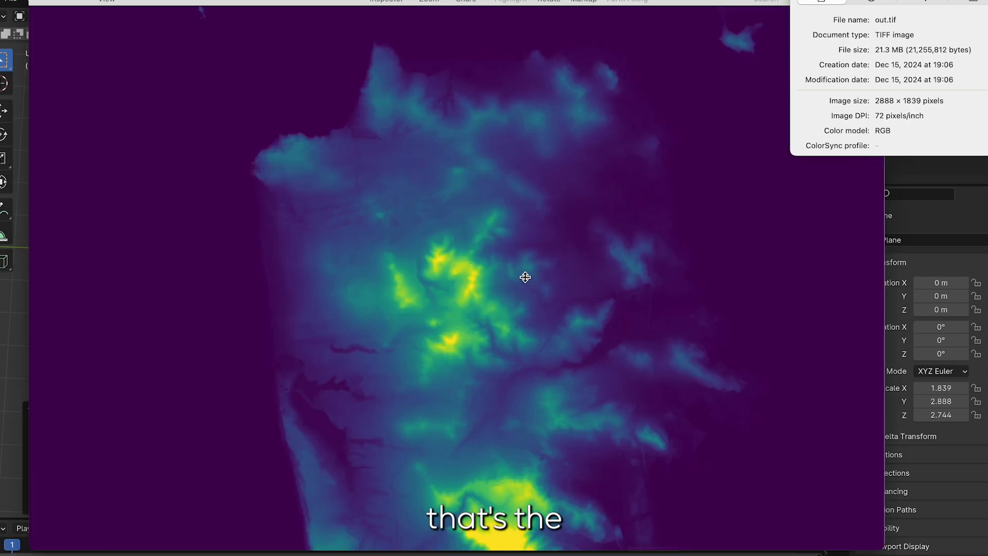
mouse_move(88, 45)
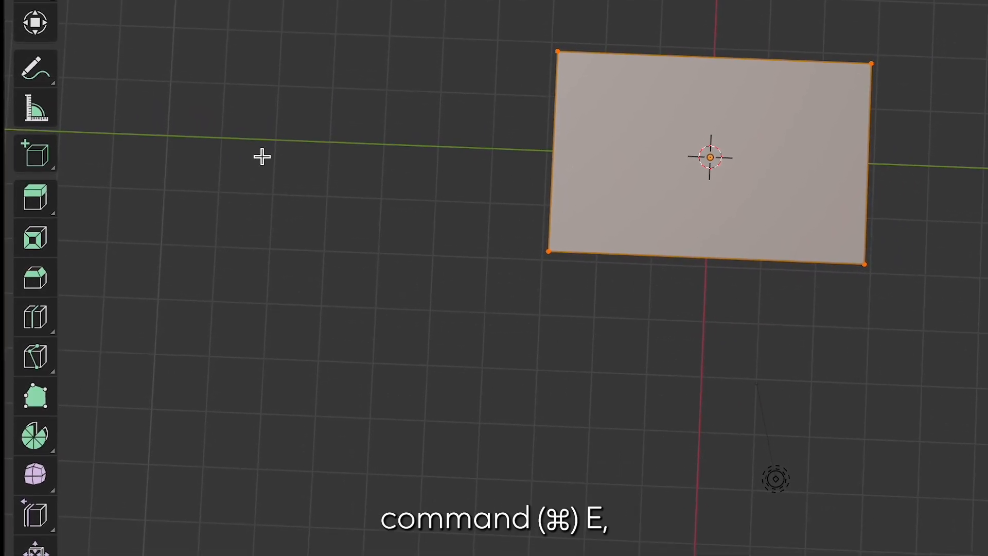
Subdivide the plane with 100 cuts and preview the result outside Edit Mode.
key("cmd+e")
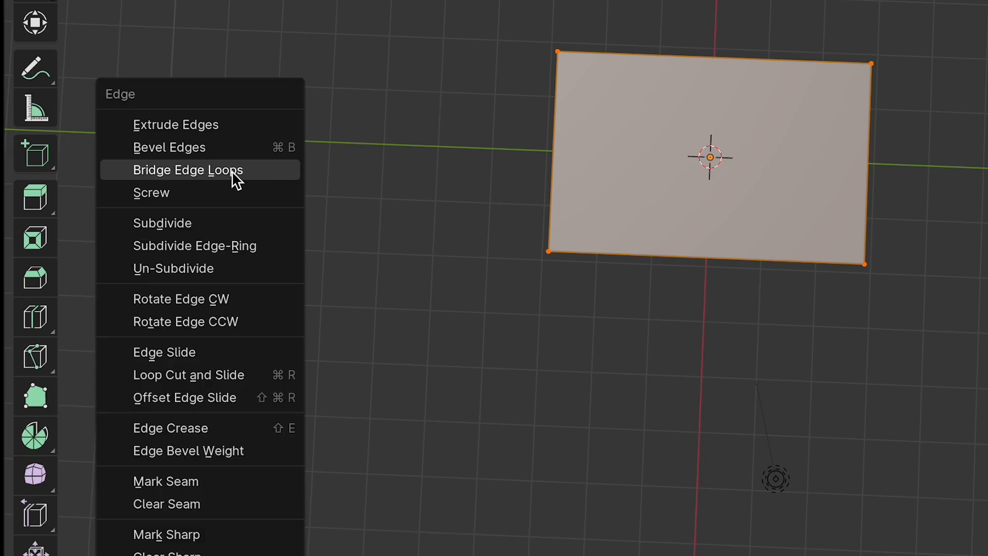
left_click(162, 223)
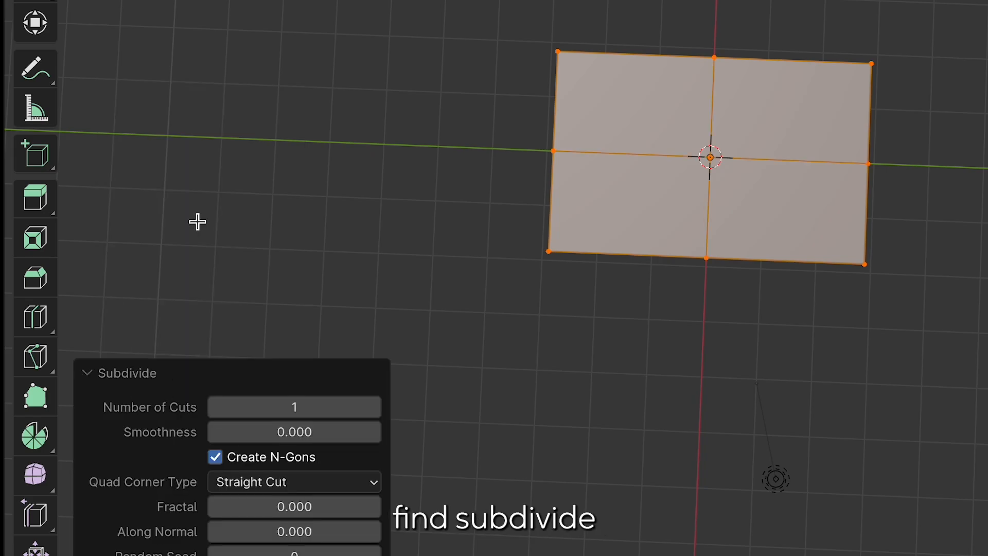
type("100")
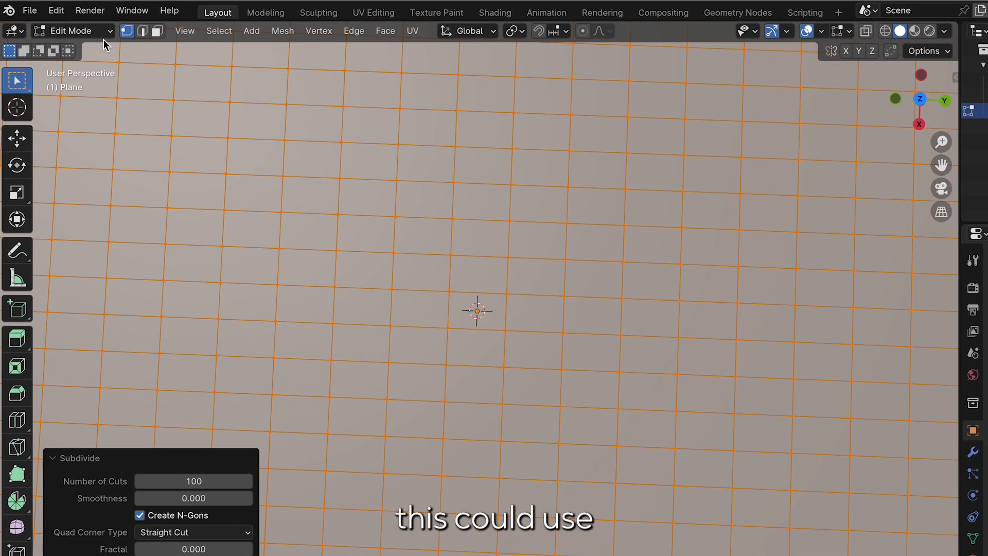
key("Tab")
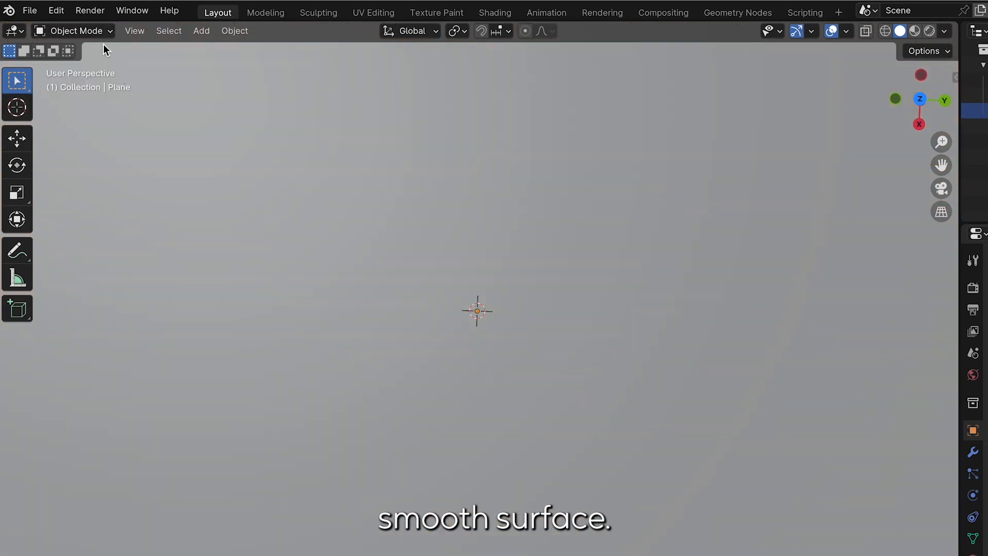
Subdivide the mesh a second time with 2 cuts.
key("Tab")
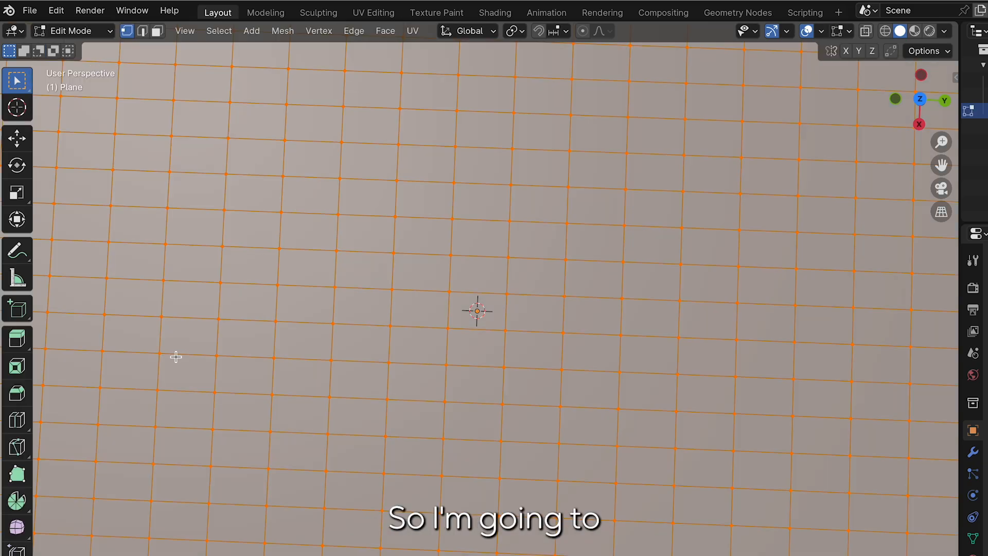
left_click(353, 31)
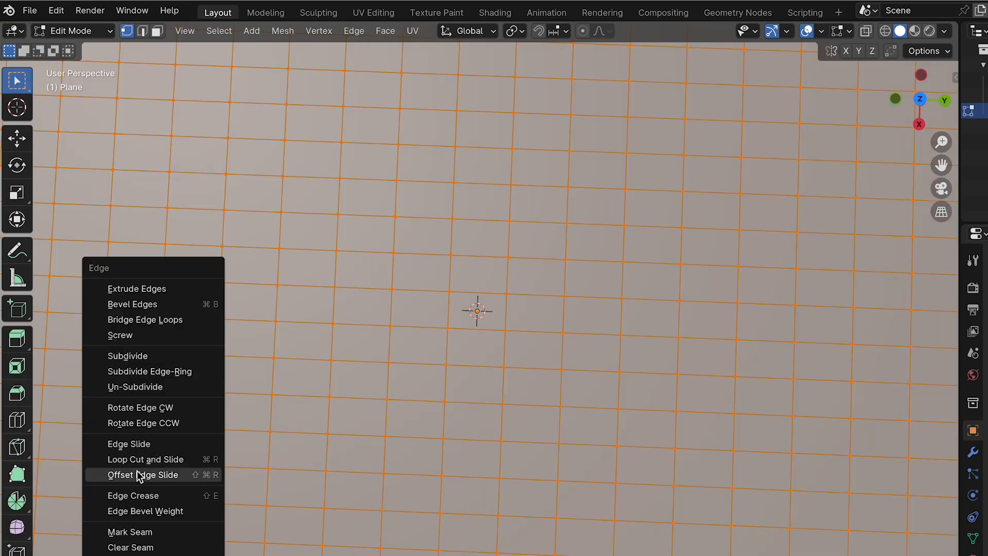
left_click(127, 356)
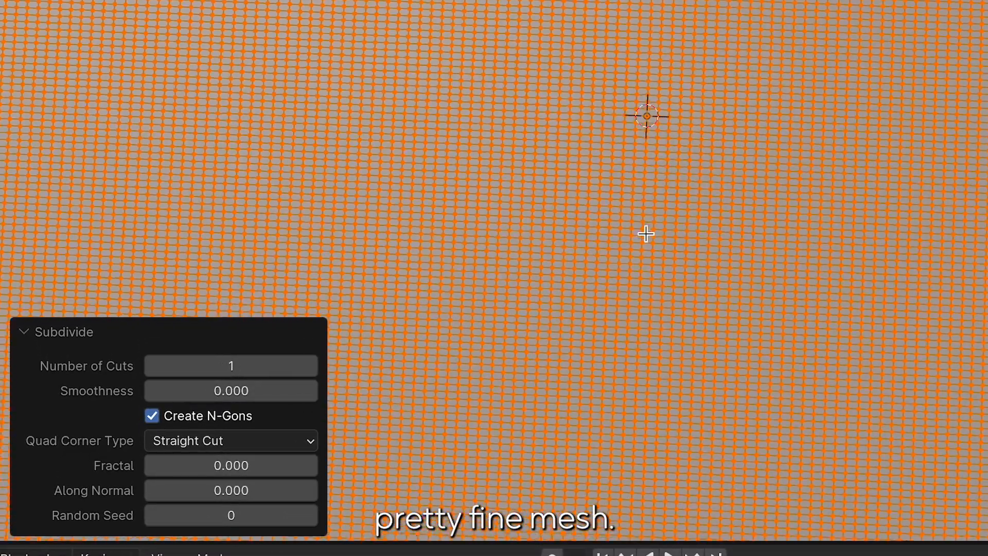
left_click(231, 365)
type("2")
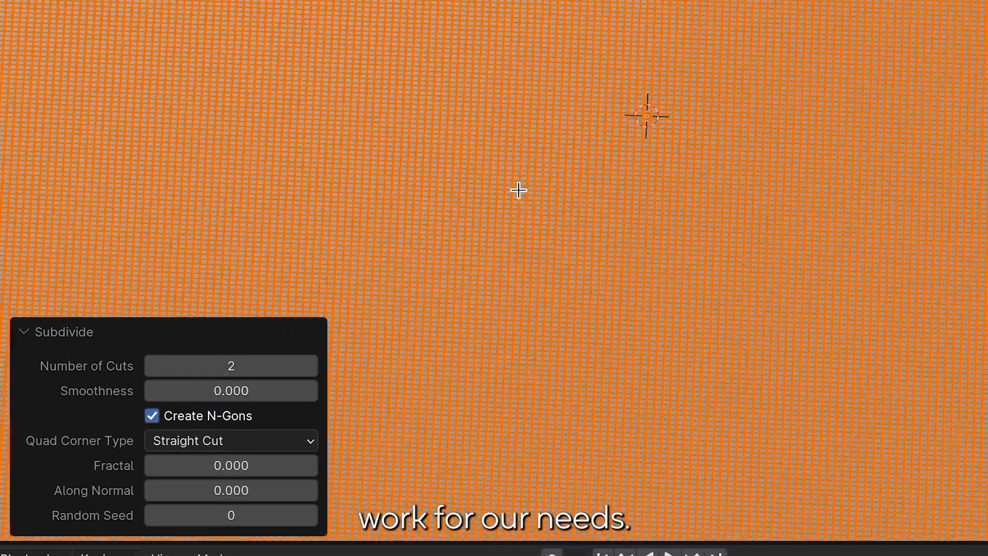
left_click(364, 9)
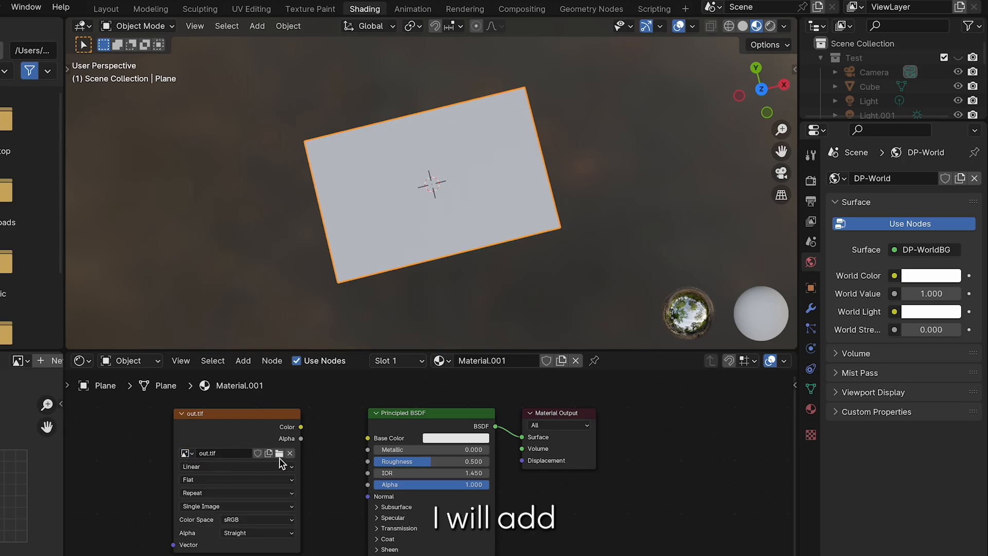
Load out.tif into an Image Texture node and connect its Color to Base Color.
left_click(279, 452)
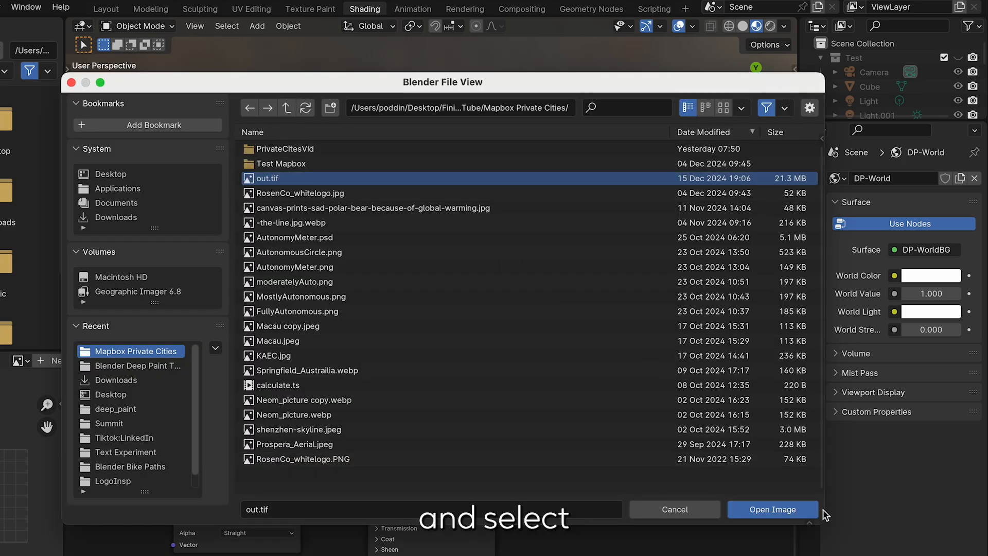
left_click(771, 509)
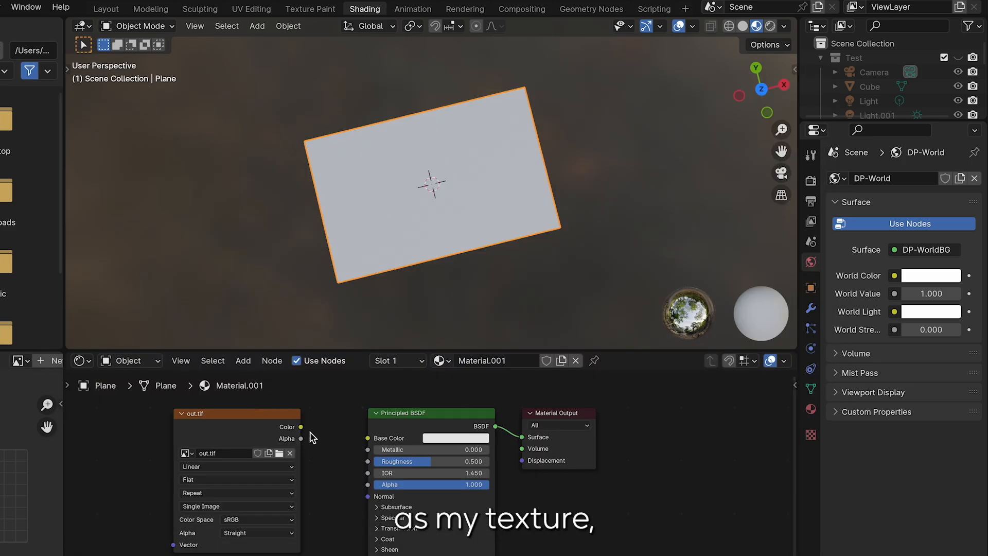
left_click_drag(300, 427, 367, 437)
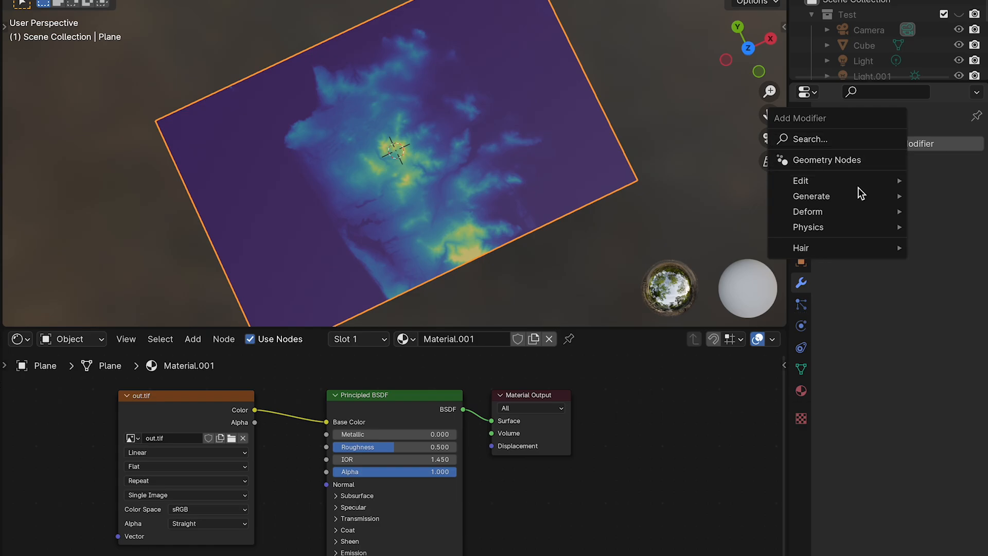
mouse_move(811, 196)
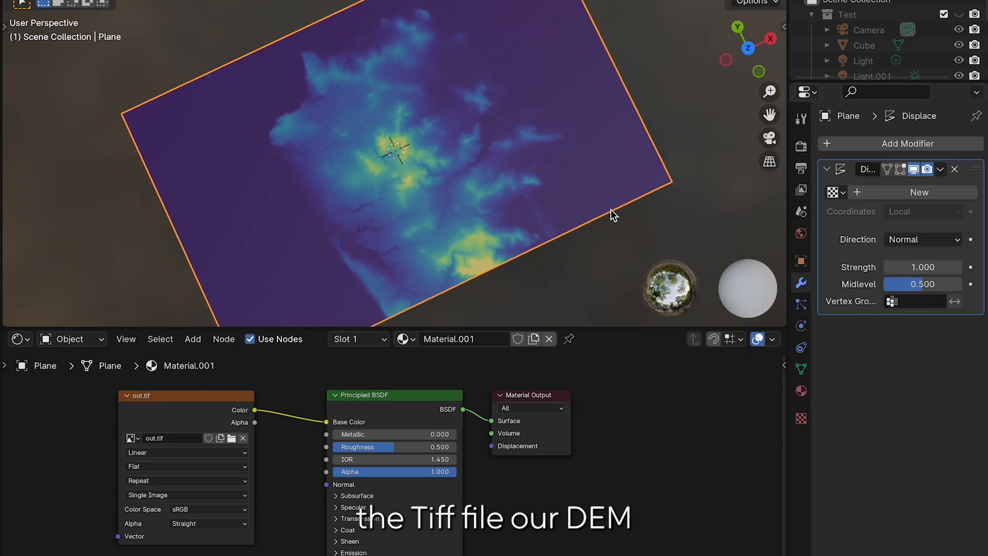
Drive the Displace modifier with a new out.tif image texture at strength 0.4.
left_click(834, 192)
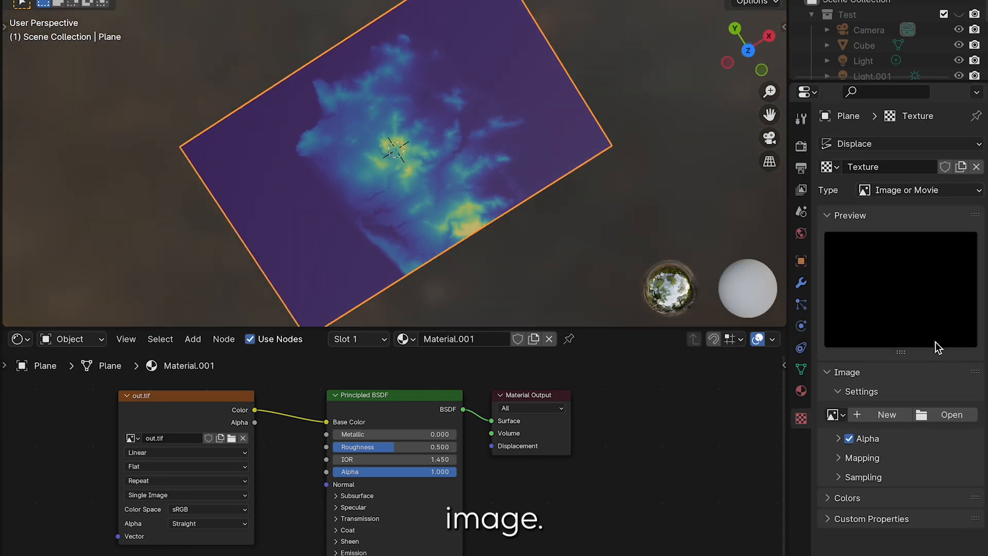
left_click(951, 415)
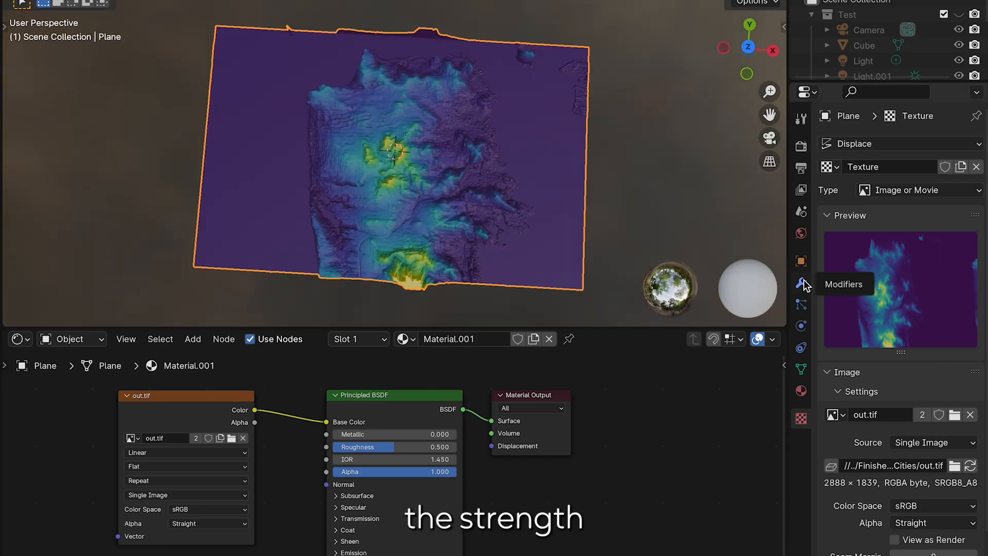
left_click(801, 284)
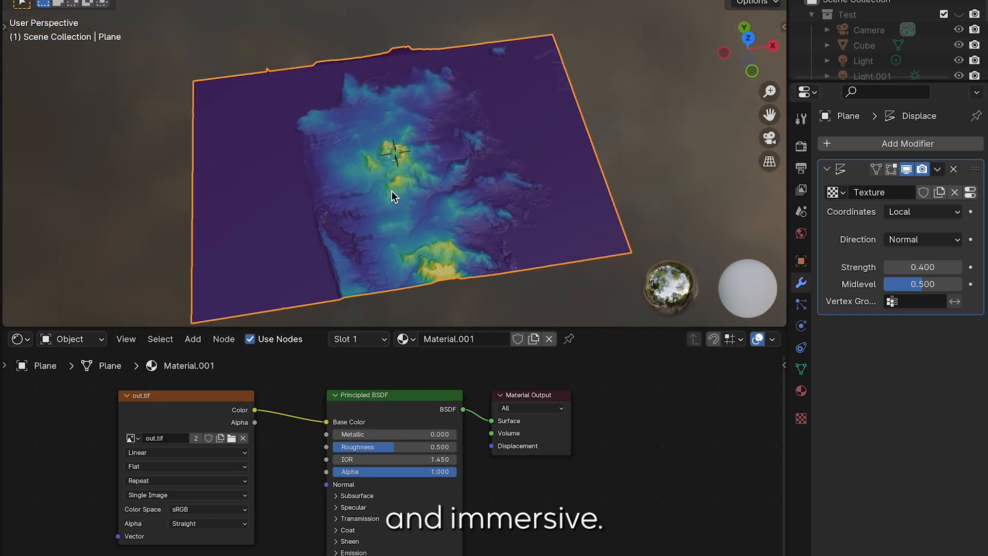
left_click_drag(391, 196, 551, 200)
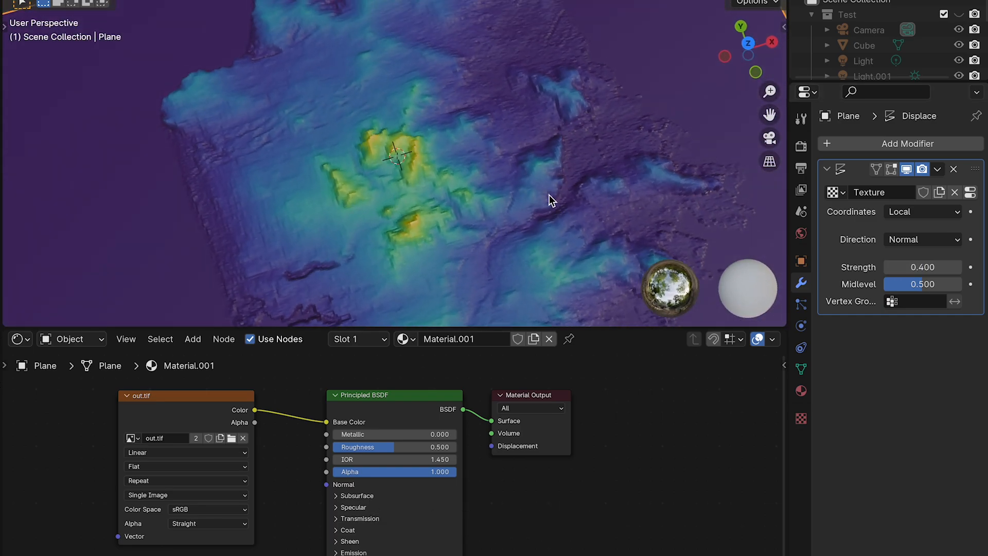
left_click(908, 143)
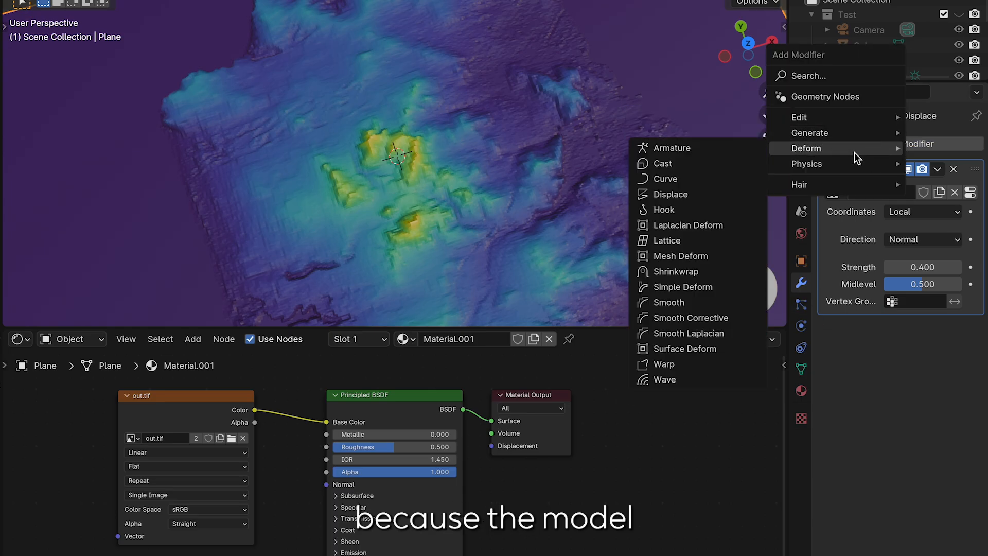
mouse_move(809, 132)
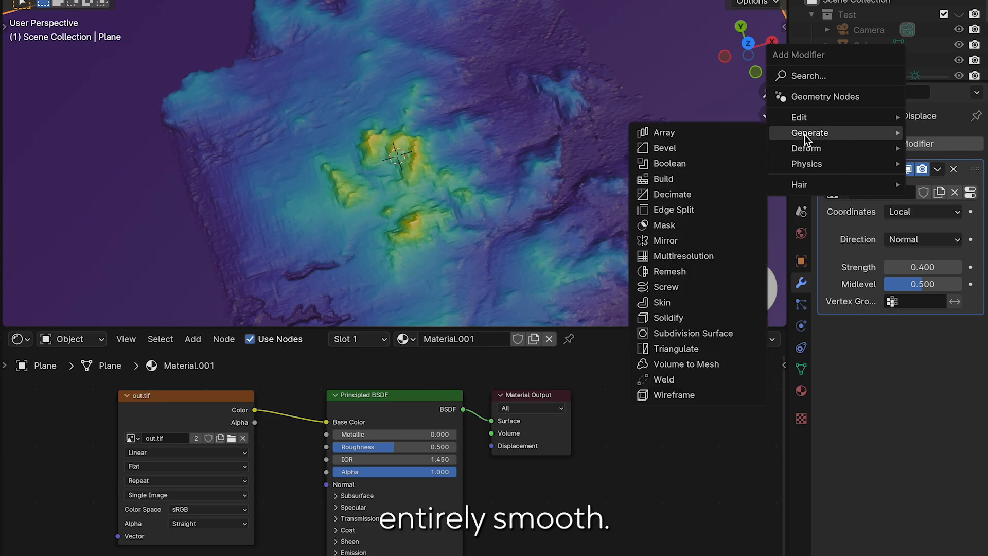
Add a Subdivision Surface modifier with viewport level 2 to the displaced terrain.
left_click(691, 333)
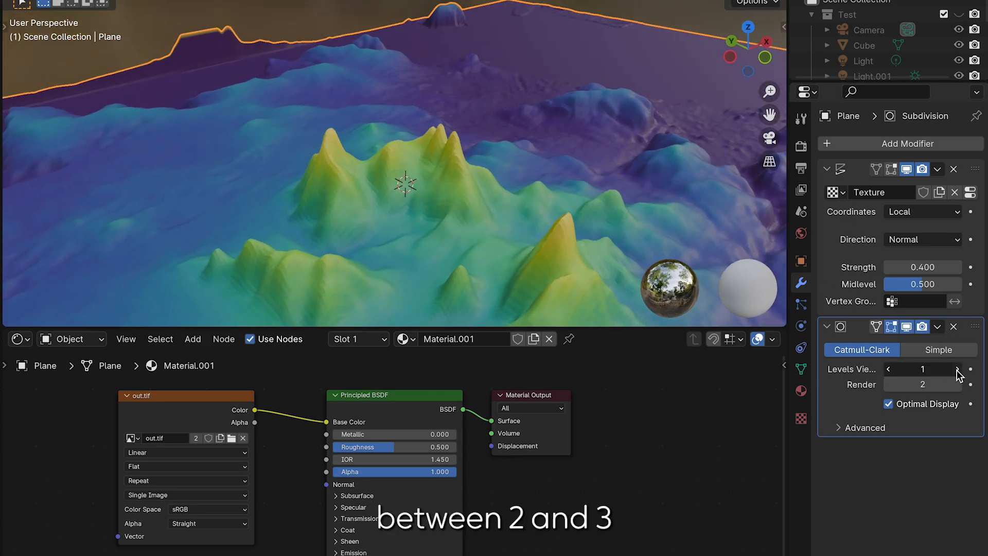
left_click(958, 369)
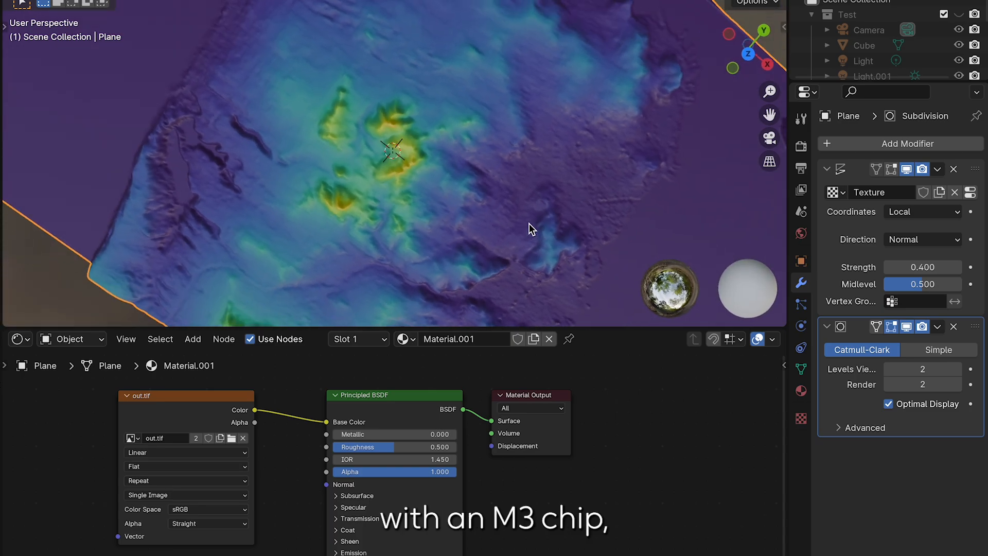
left_click_drag(531, 229, 456, 200)
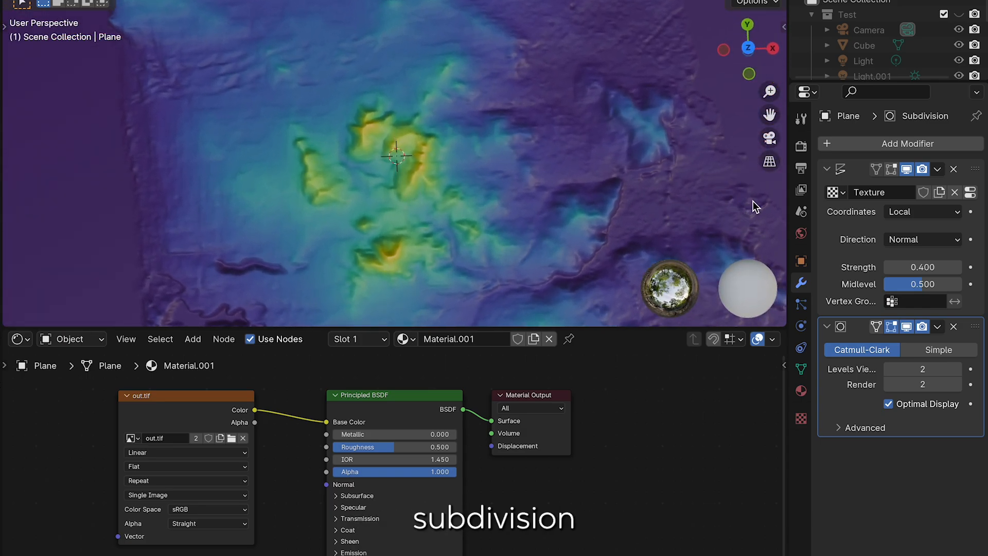
left_click(922, 369)
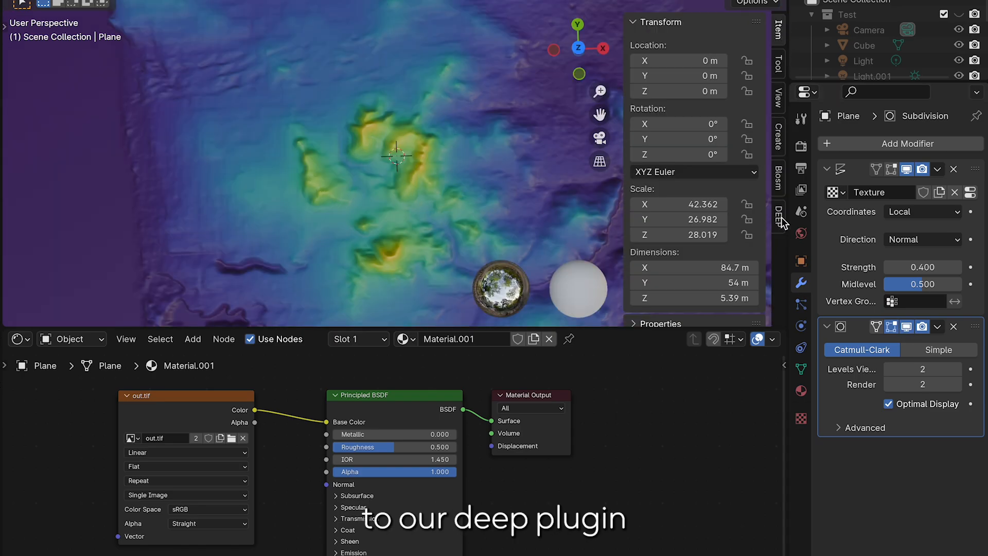
Open the Deep Paint Pro tools, start painting, and enable full shaded viewport preview.
left_click(778, 216)
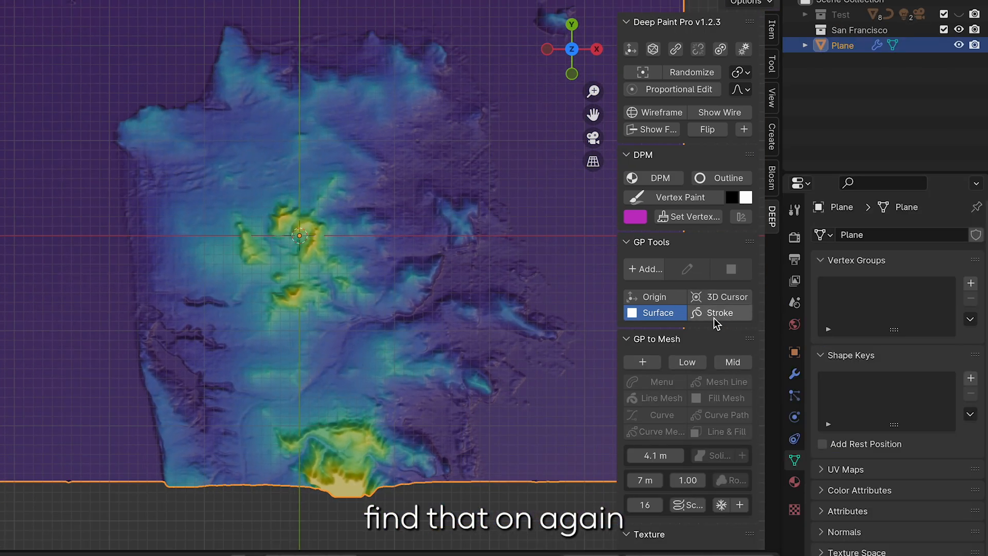
mouse_move(689, 197)
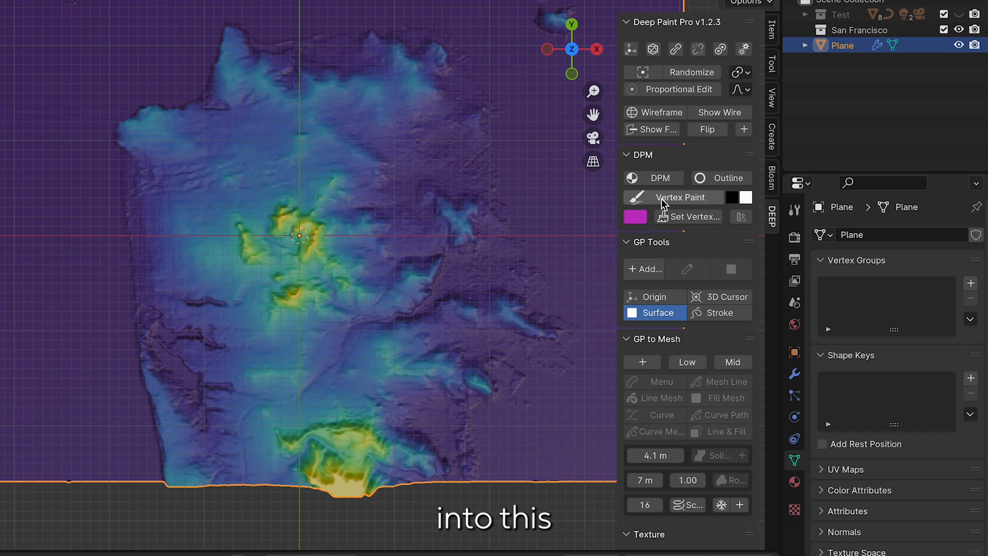
left_click(653, 178)
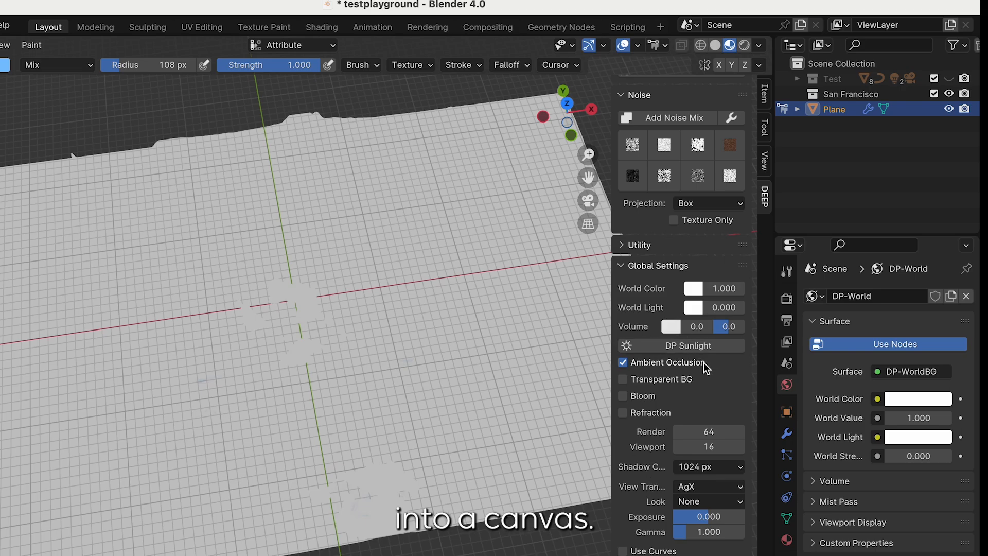
mouse_move(772, 381)
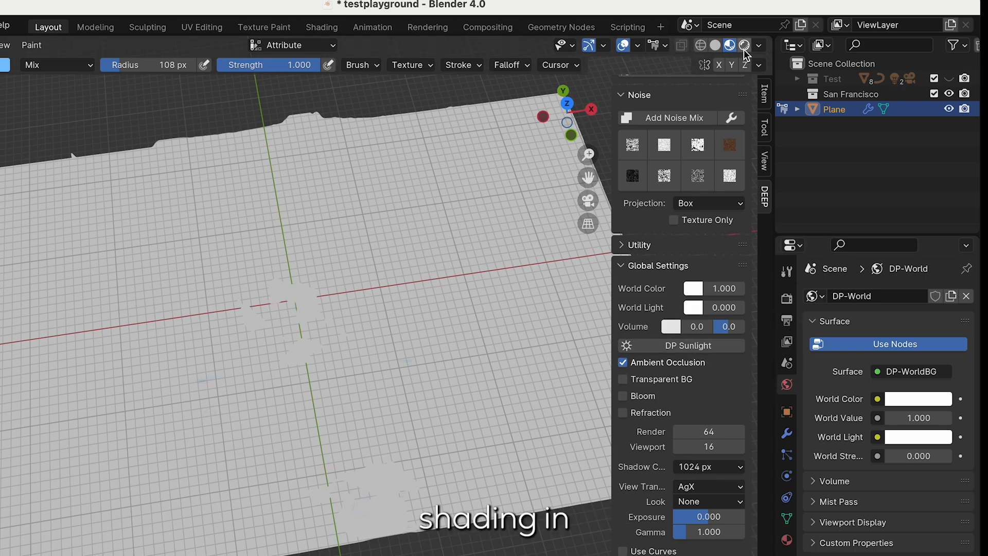
left_click(744, 45)
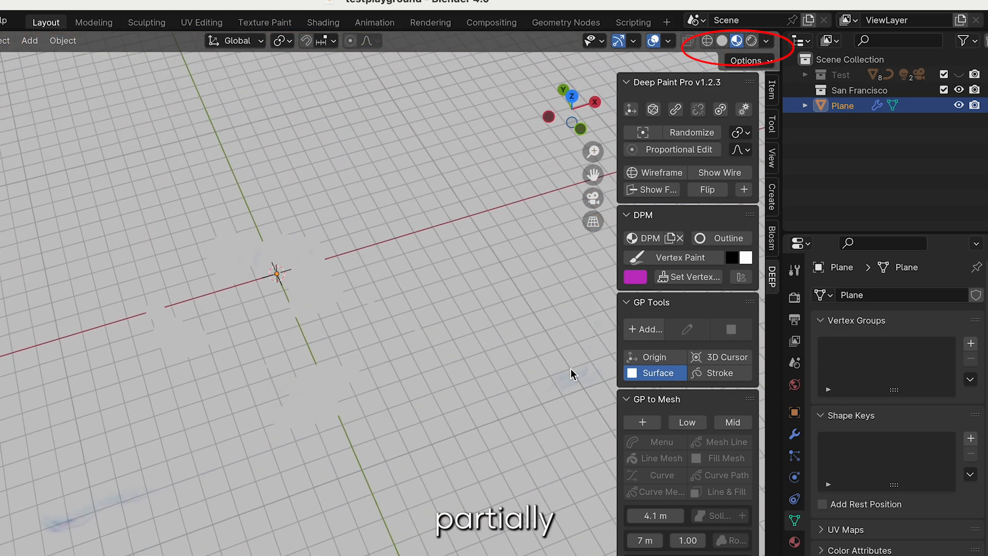
Add thick black Deep Paint outline strokes to the painted terrain.
left_click(630, 81)
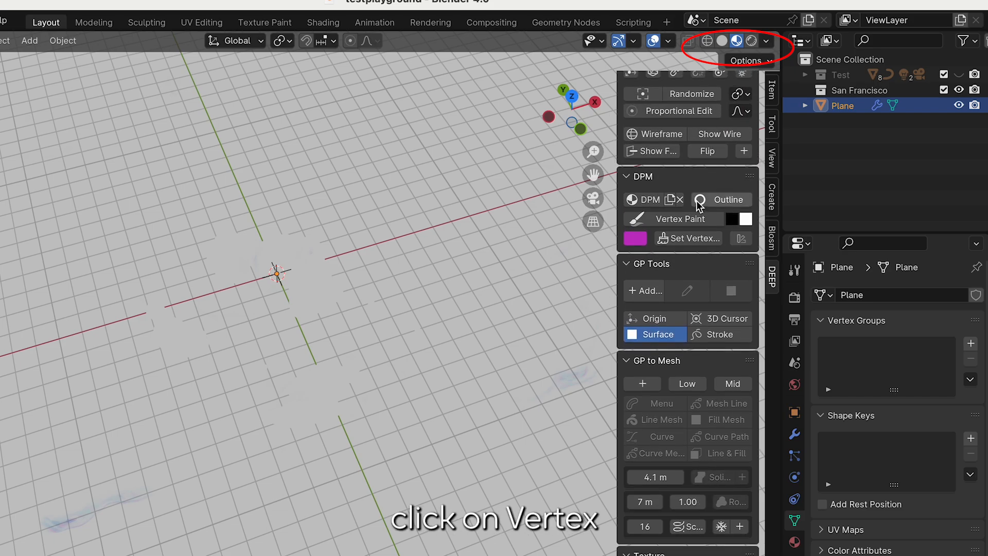
left_click(635, 239)
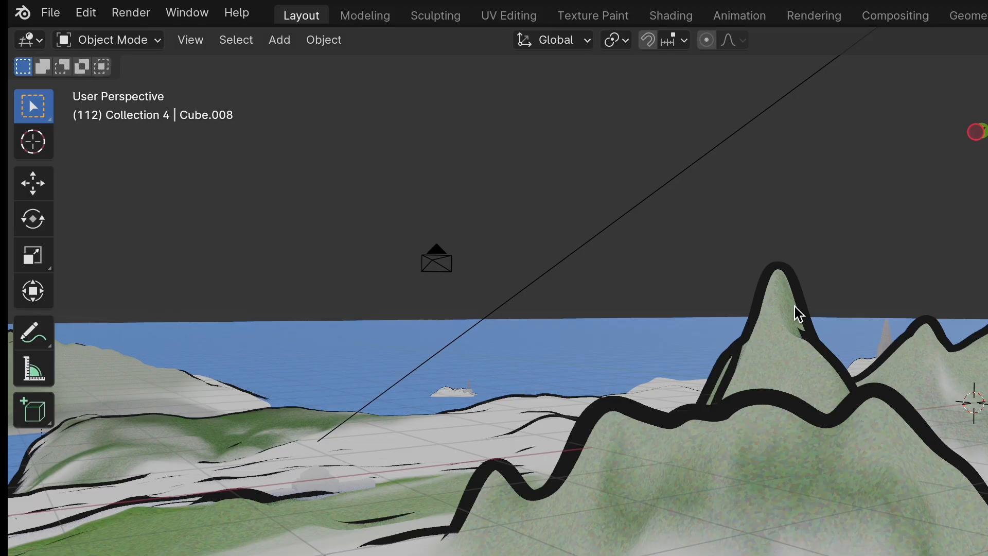
mouse_move(457, 154)
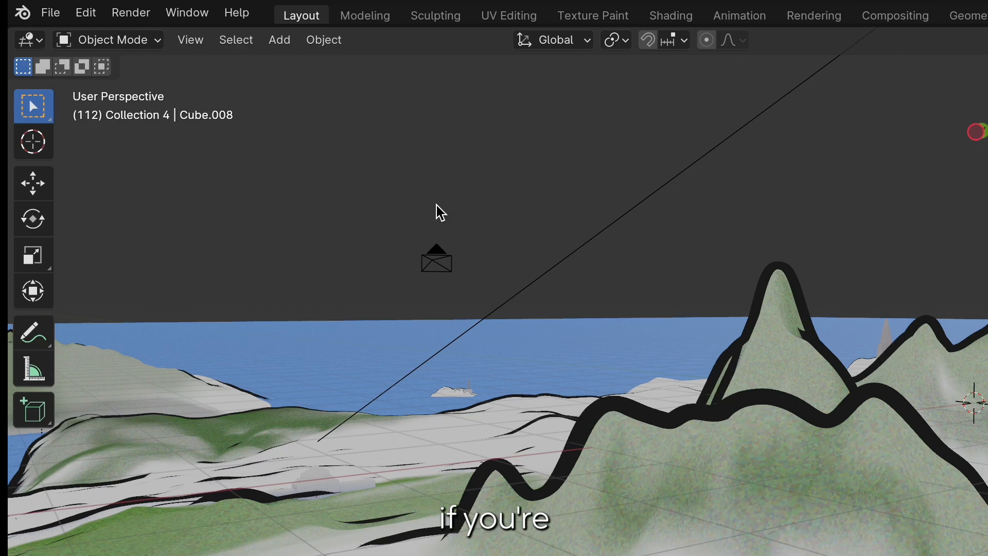
mouse_move(286, 163)
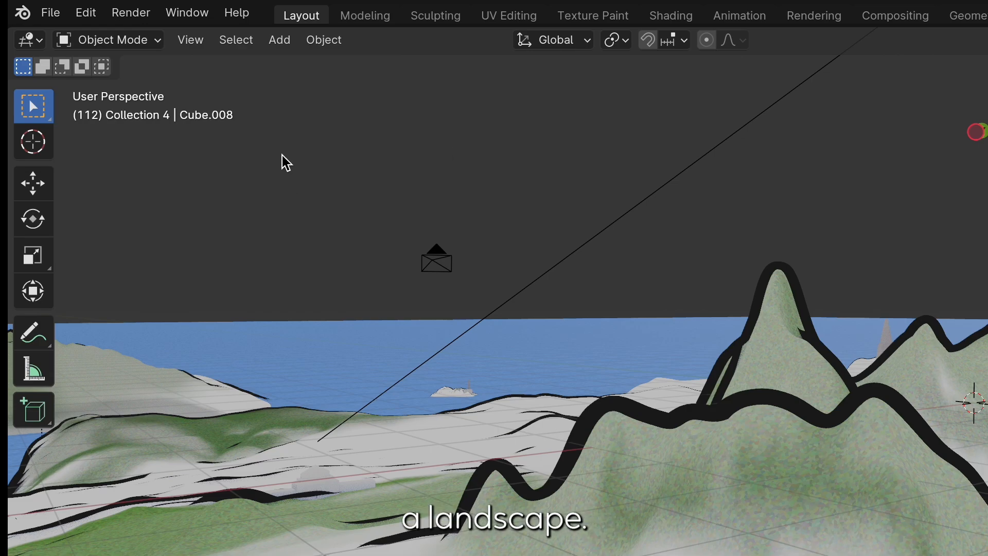
Choose Add > Image > Reference to browse for a reference image.
left_click(279, 39)
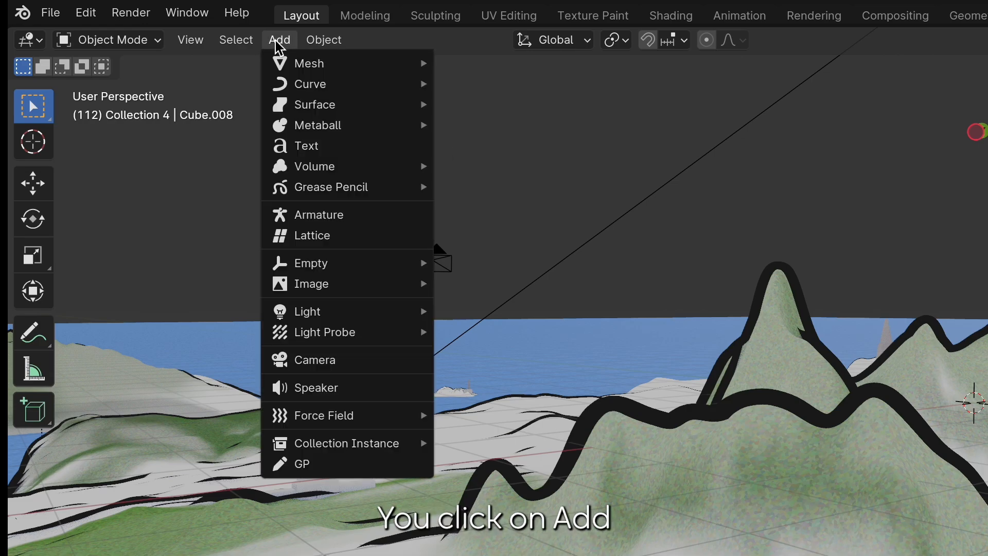
mouse_move(311, 283)
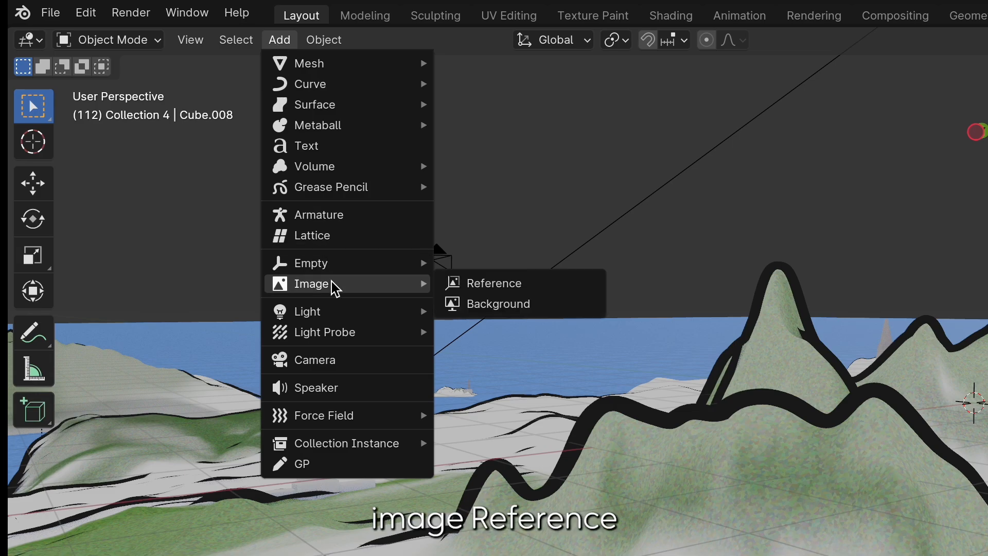
left_click(492, 283)
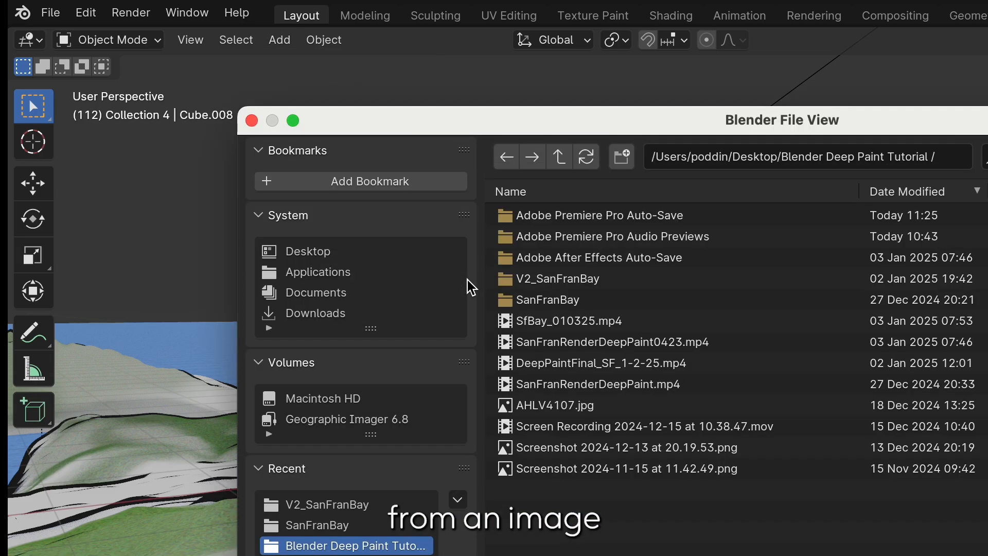
Load the San Francisco aerial photo as a reference image.
left_click(584, 404)
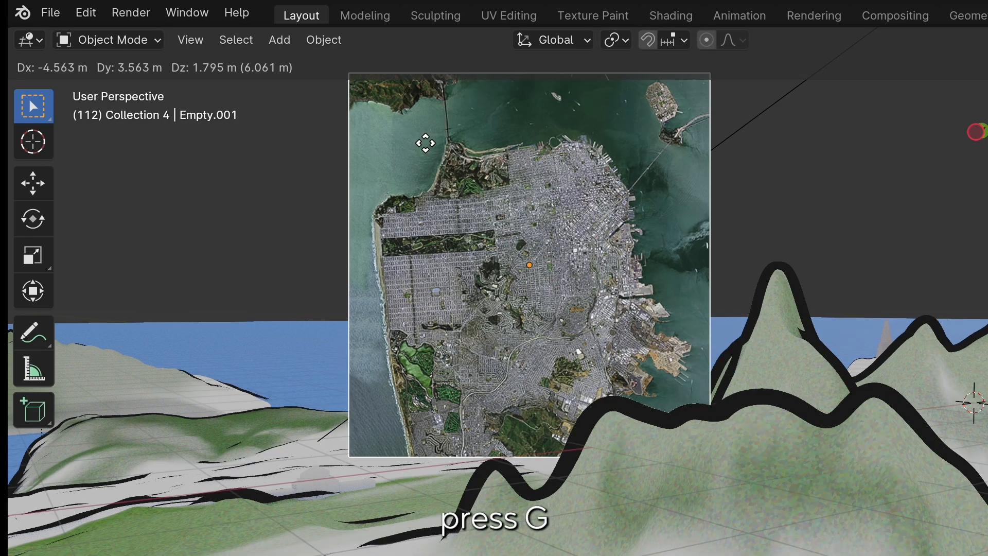
Move the San Francisco reference image above the terrain and orbit around it.
key("g")
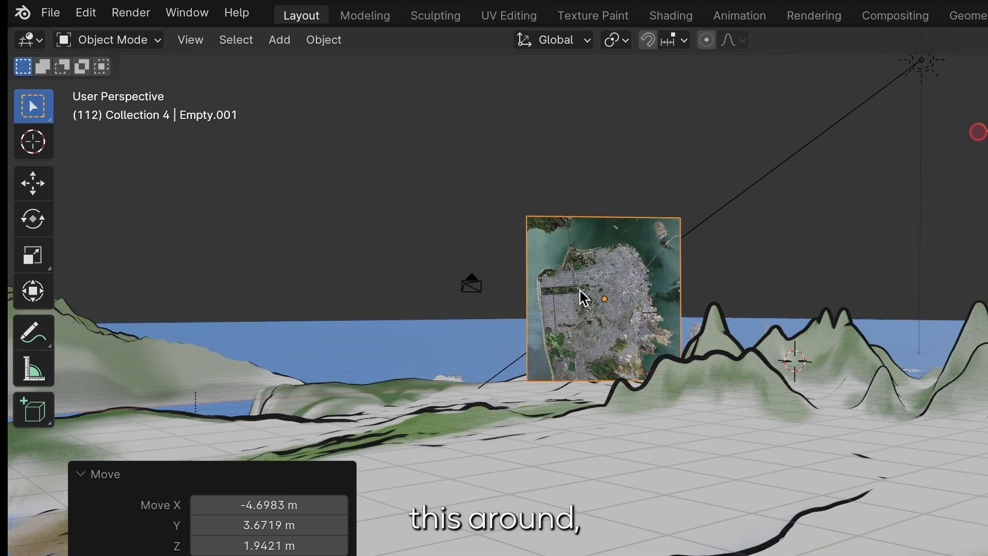
left_click_drag(603, 298, 481, 189)
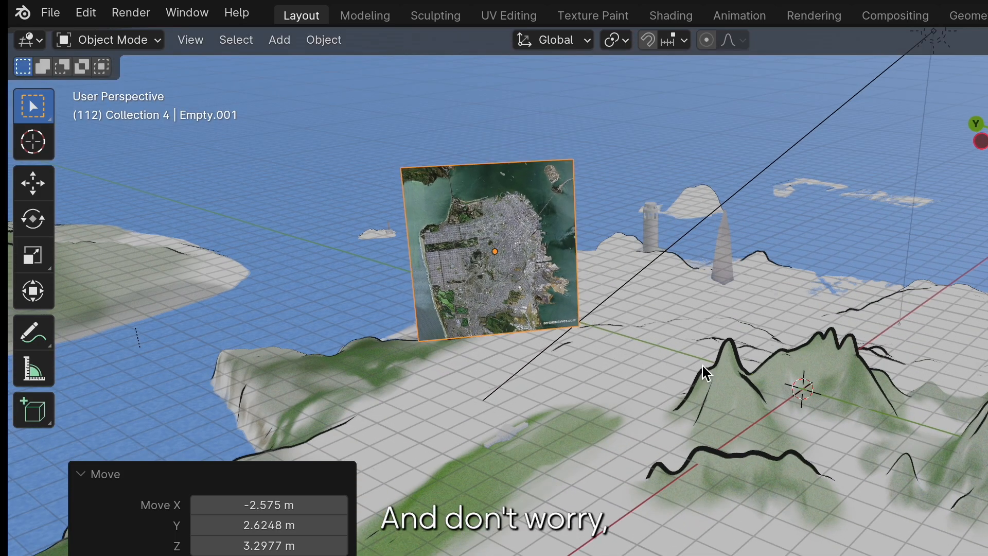
left_click_drag(702, 372, 630, 401)
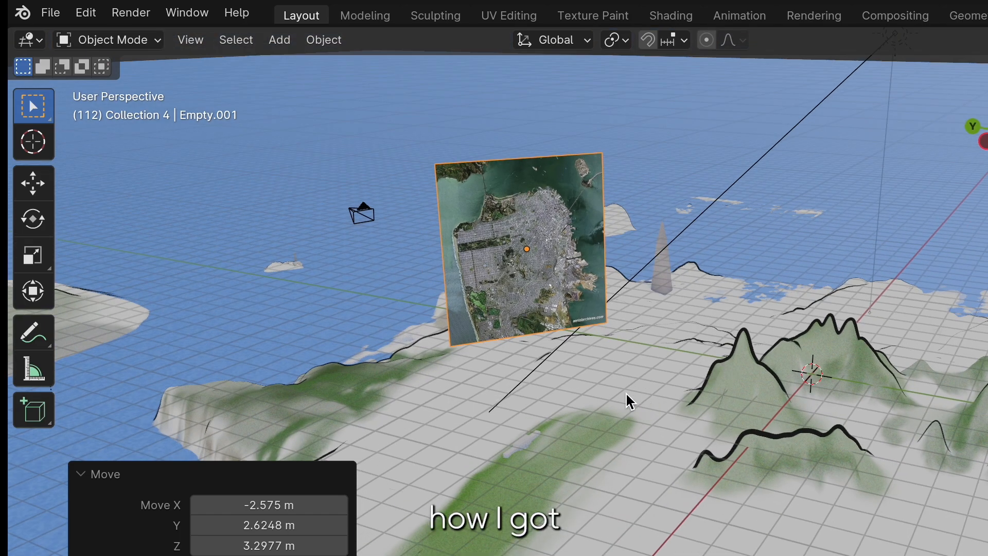
mouse_move(632, 200)
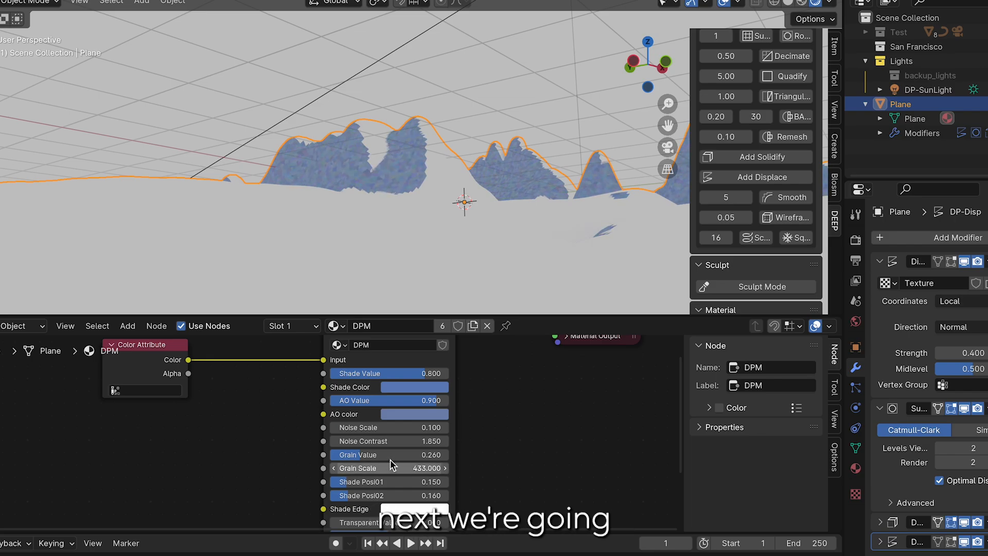
Scroll the DEEP sidebar down to the Texture panel.
scroll("down", 3)
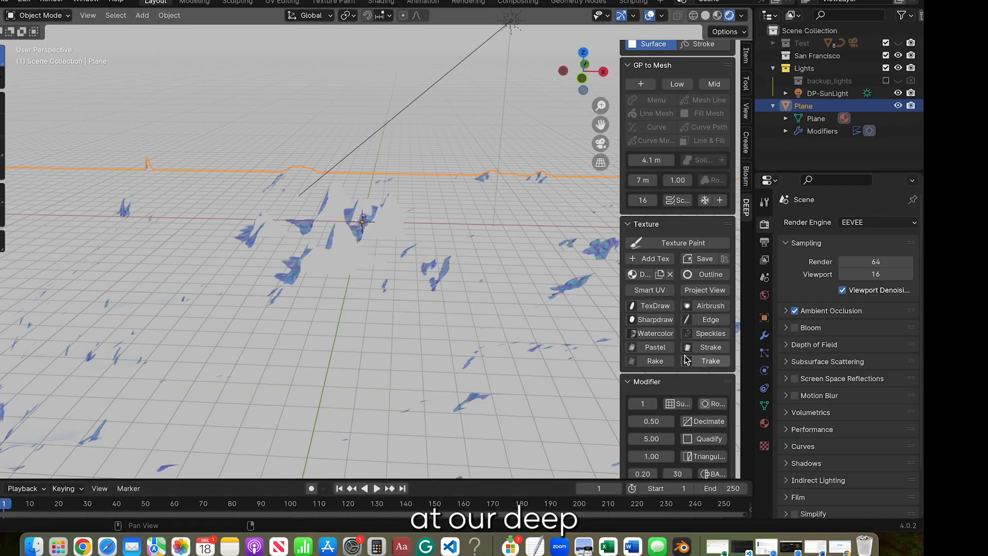
Apply Deep Paint outline strokes to the blue terrain mountains.
left_click(705, 274)
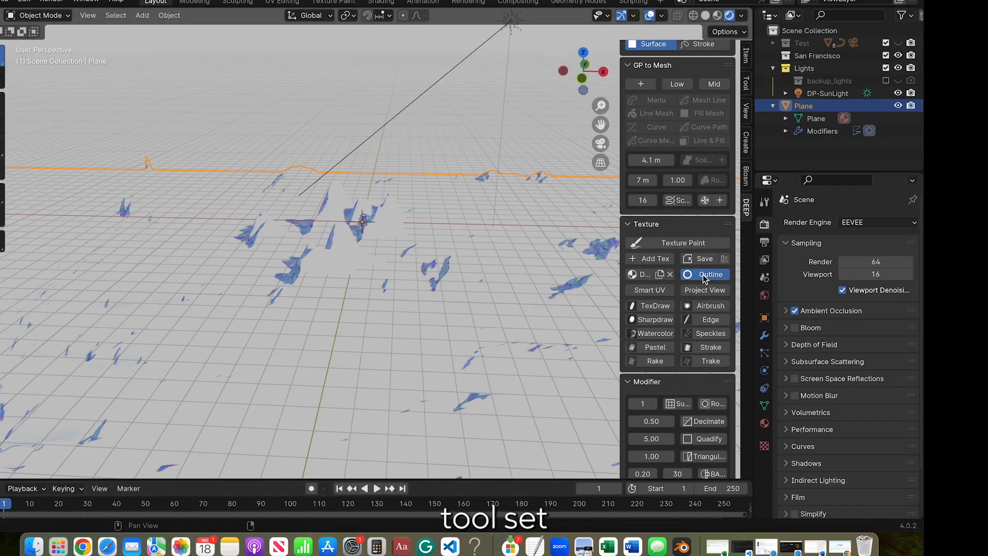
left_click(711, 274)
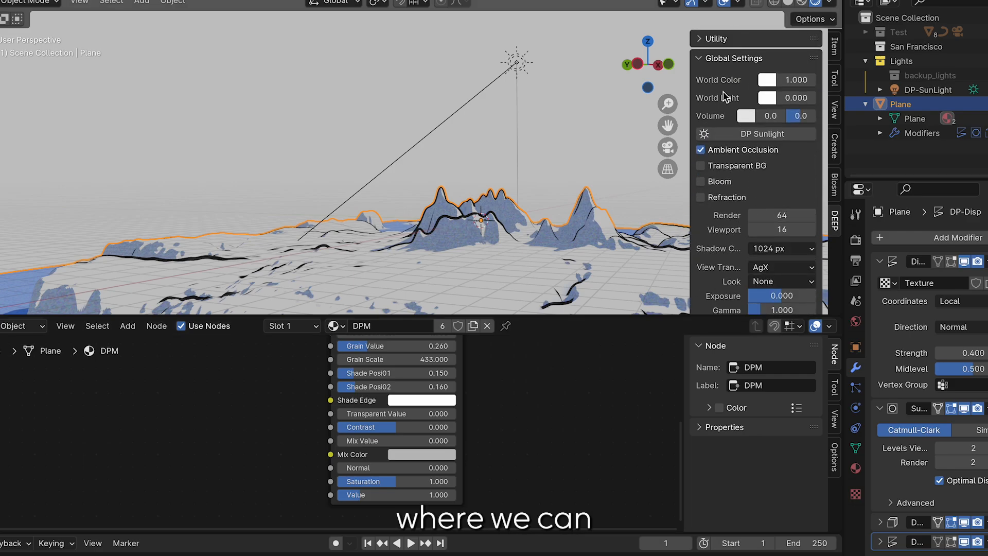
Set the Global Settings world colour to a light sky blue.
left_click(767, 80)
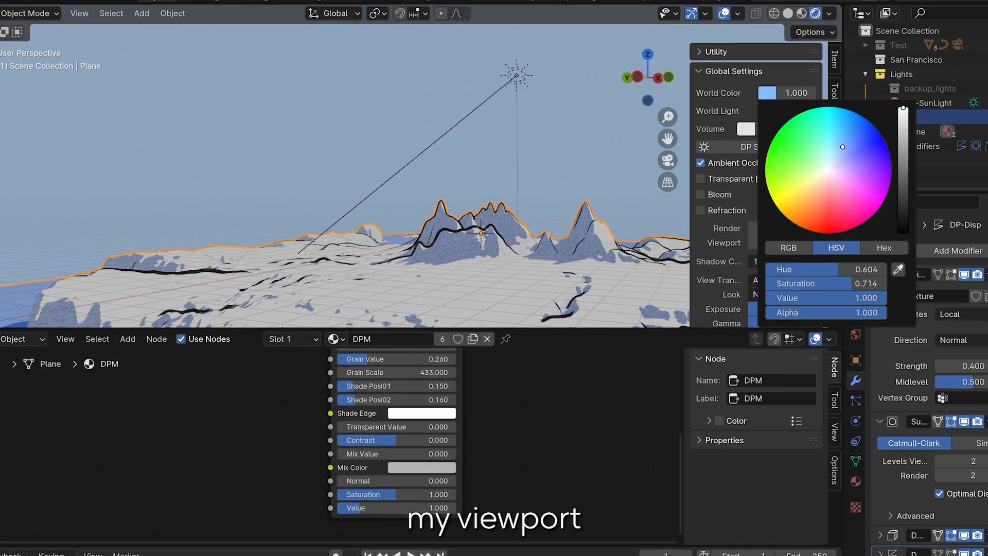
left_click_drag(843, 146, 845, 160)
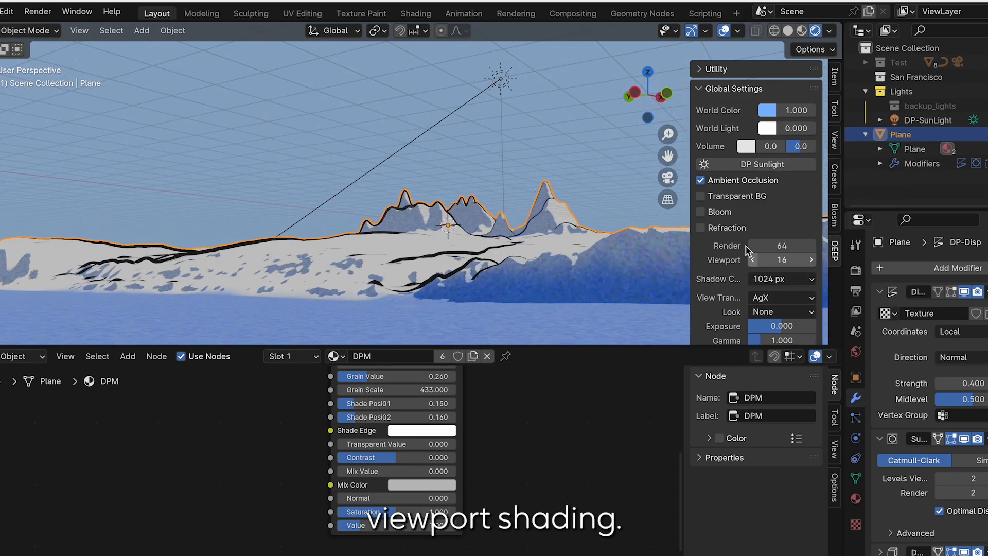
mouse_move(775, 132)
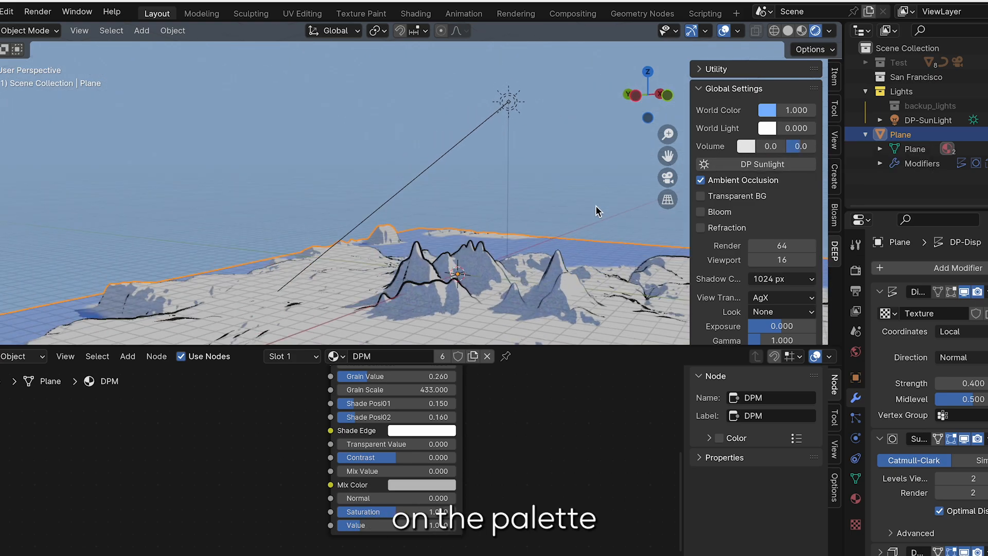
left_click(700, 228)
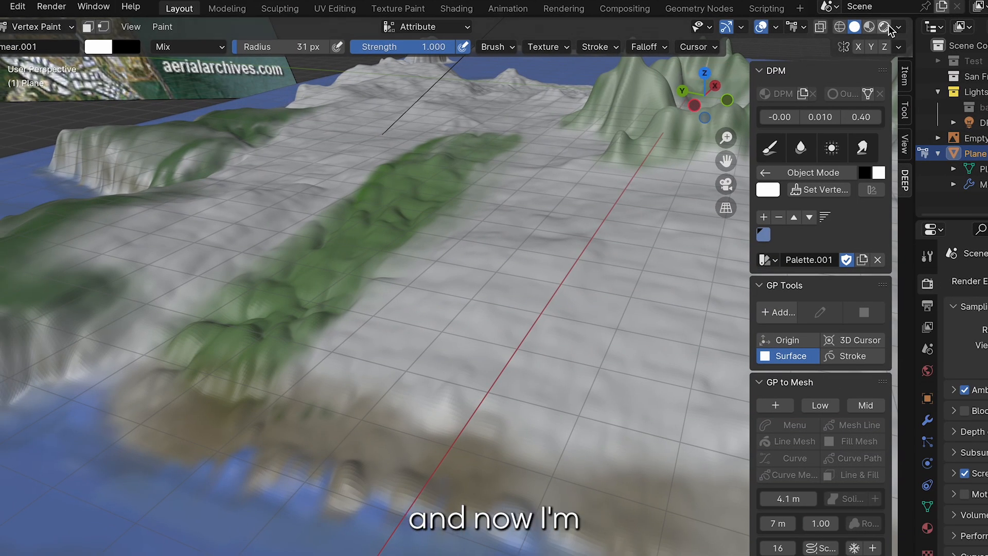
Switch to a new scene holding only the default camera and light.
left_click(884, 26)
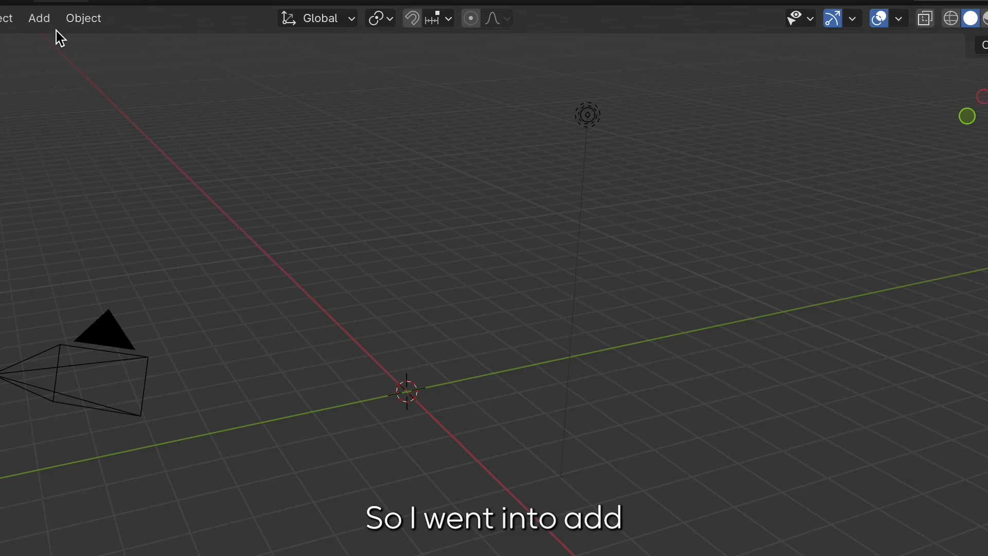
Browse the Add menu's Mesh shapes to insert a plane for the ocean.
left_click(39, 17)
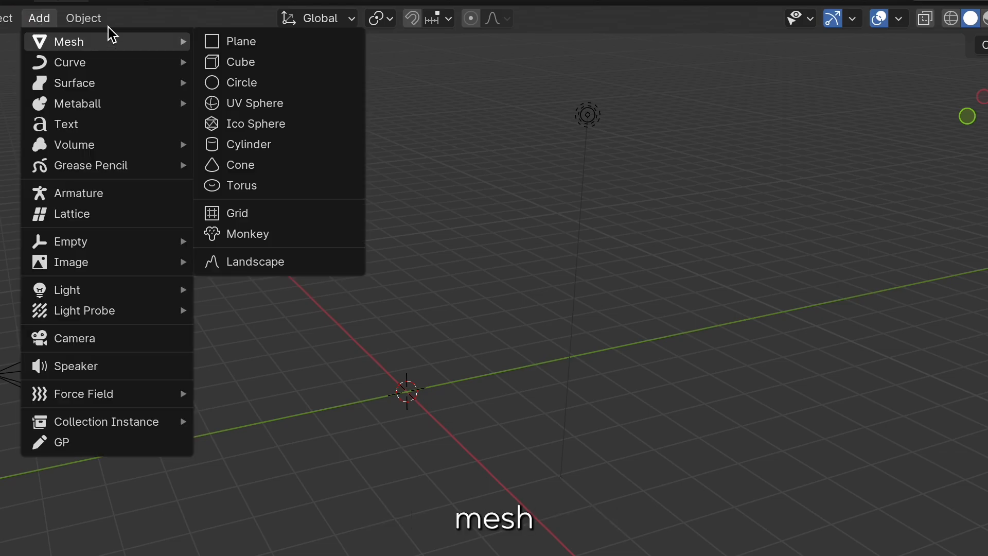
left_click(242, 41)
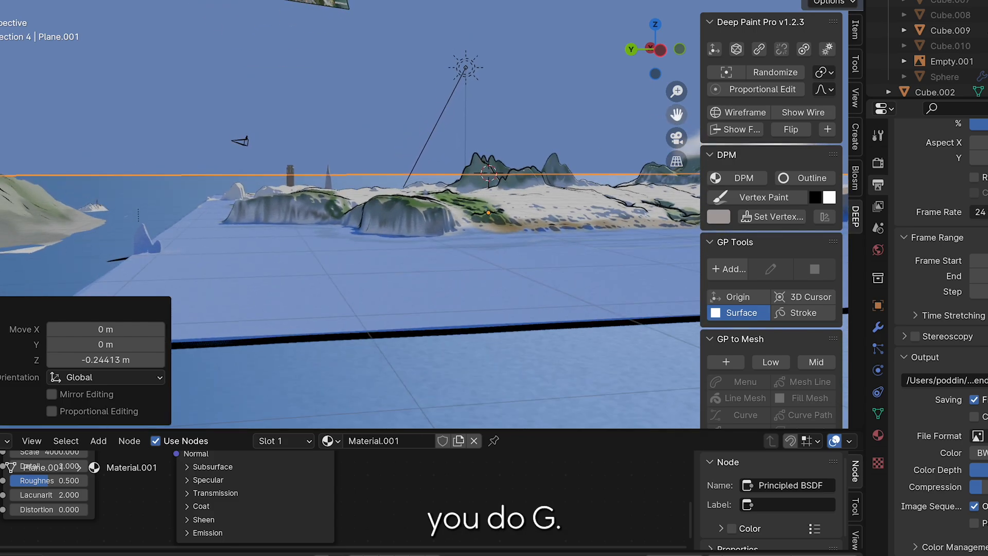
Constrain the ocean plane's move to Z, keeping it about 0.24 m below the terrain.
key("z")
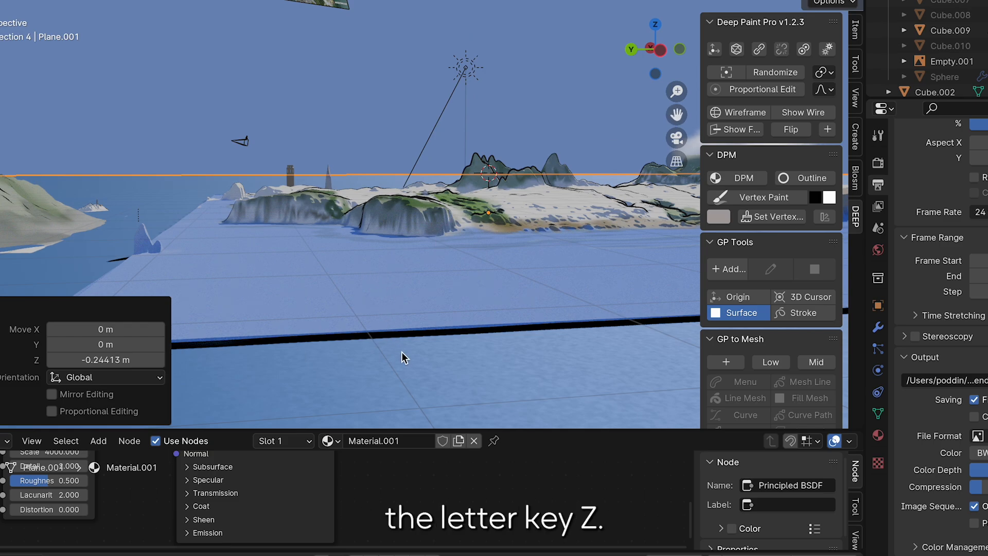
mouse_move(410, 348)
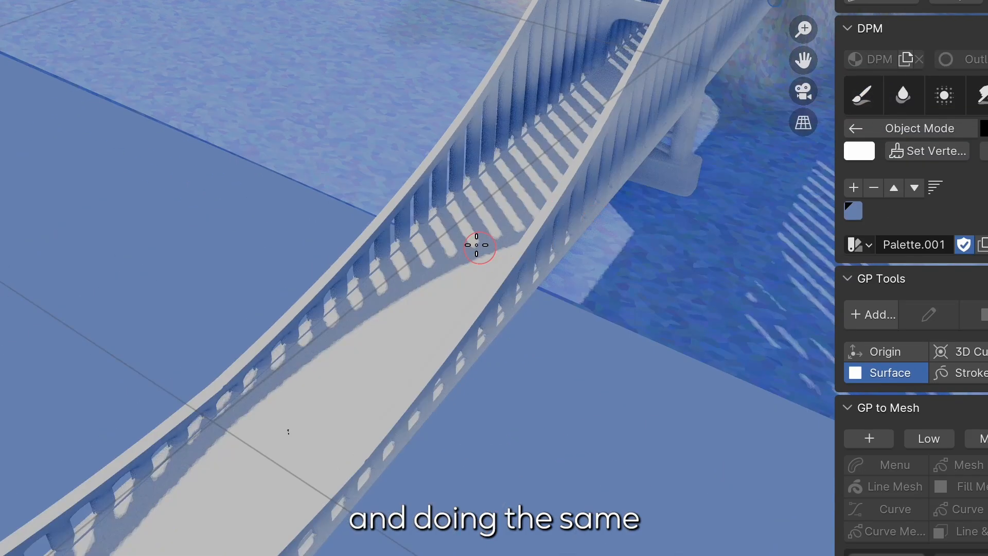
Set the Deep Paint vertex colour swatch to dark red and open its colour picker.
left_click(858, 151)
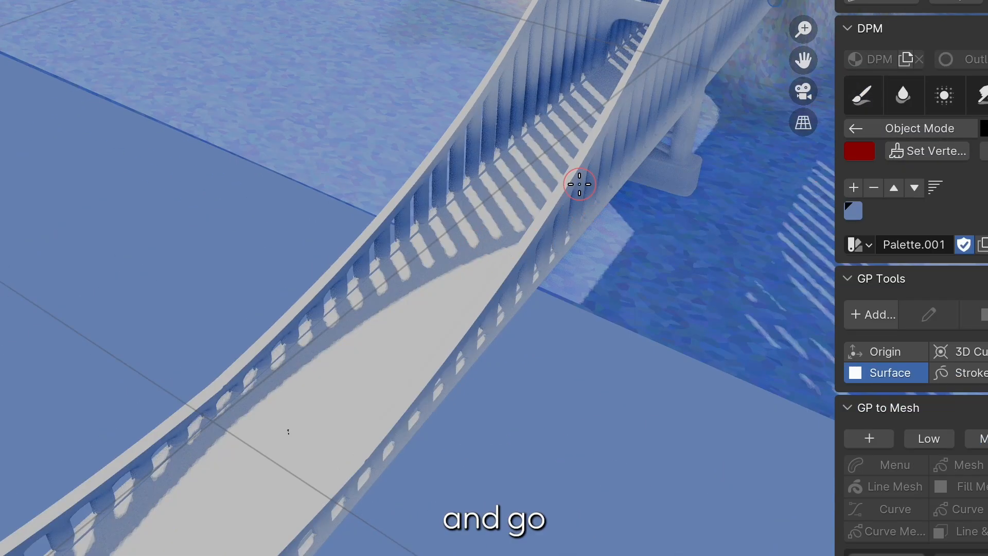
left_click(859, 151)
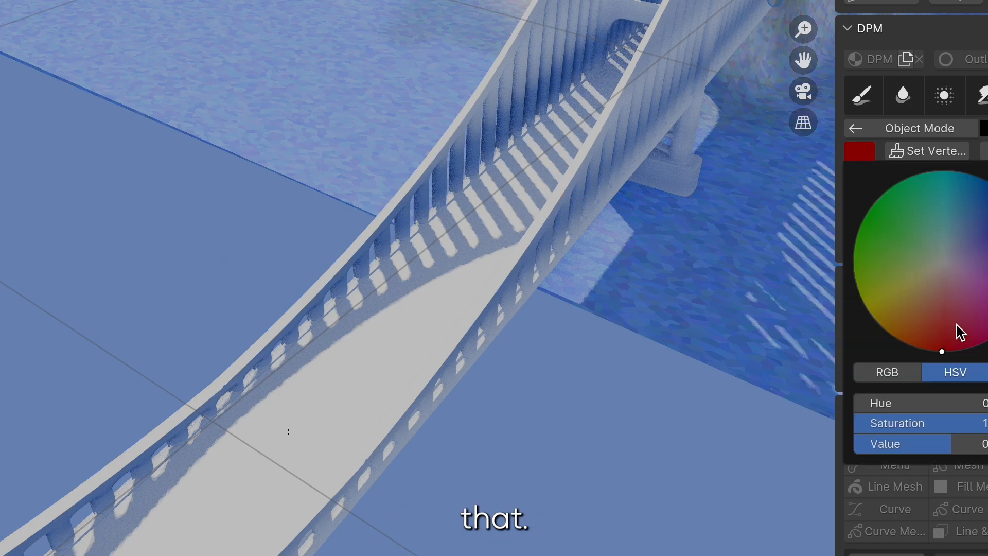